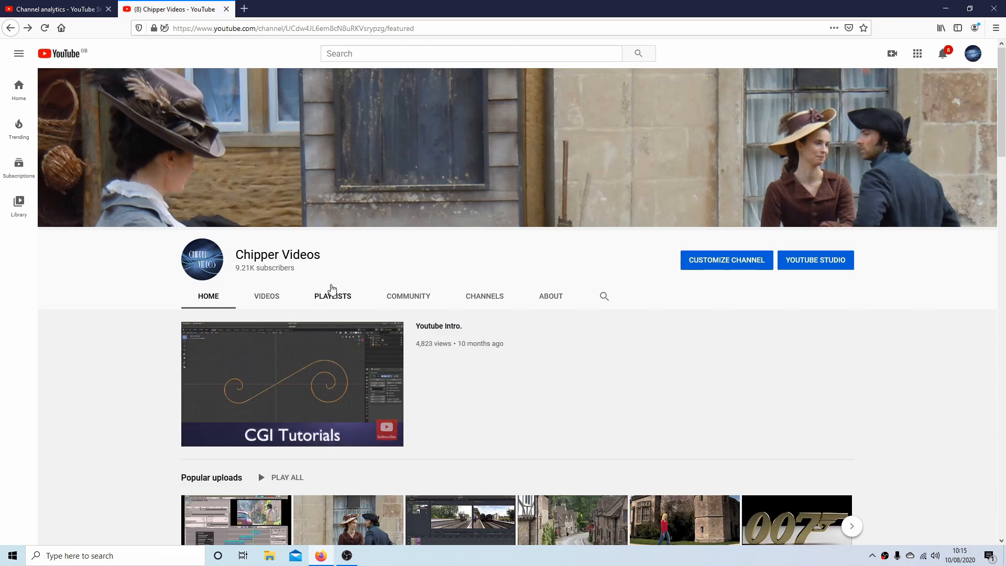
- Browse down the channel's playlists on YouTube and pick one
left_click(333, 296)
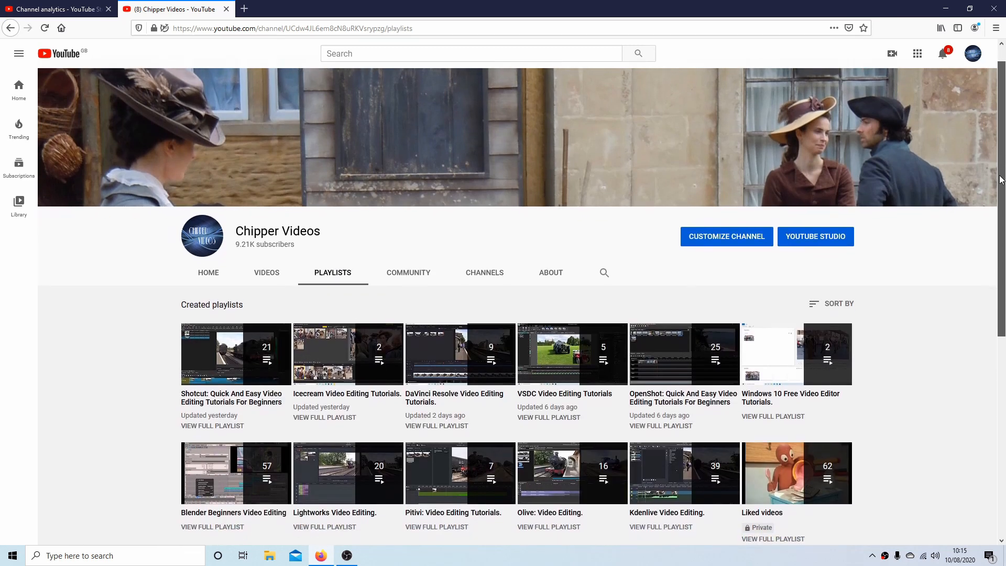
scroll("down", 3)
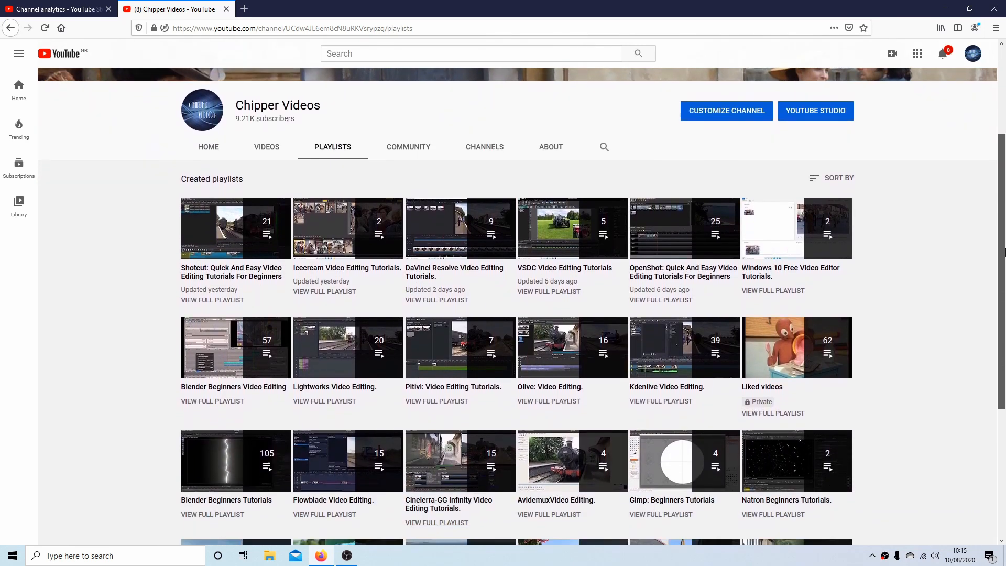
scroll("down", 3)
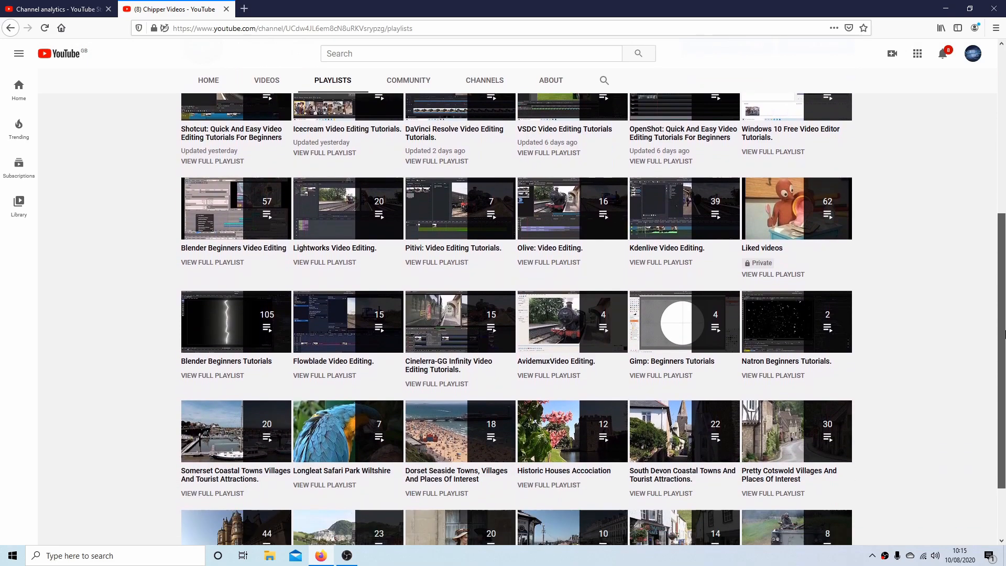
left_click(347, 556)
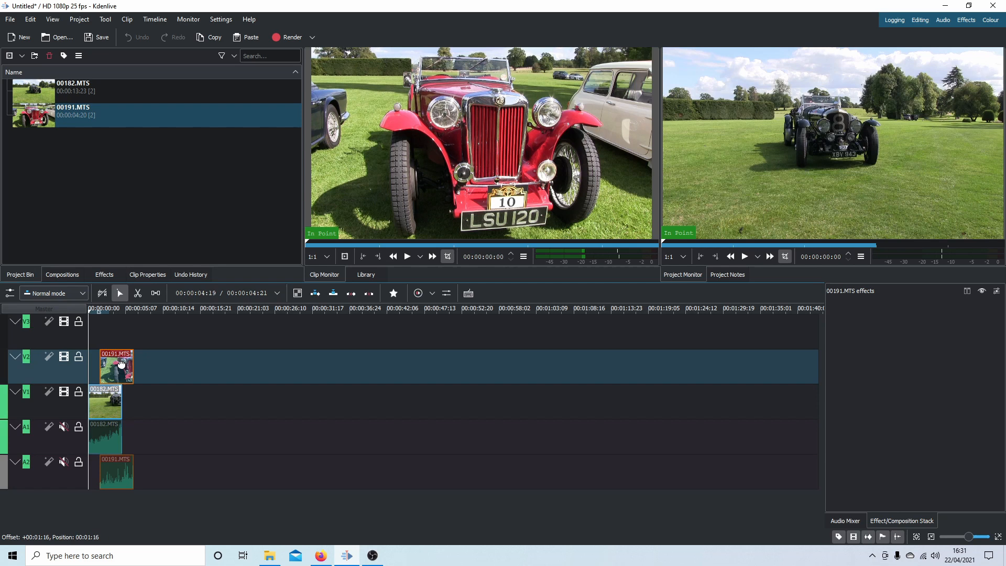
- Shift the red car clip on V2 to start where the background clip ends, then select the background clip
left_click_drag(115, 367, 138, 367)
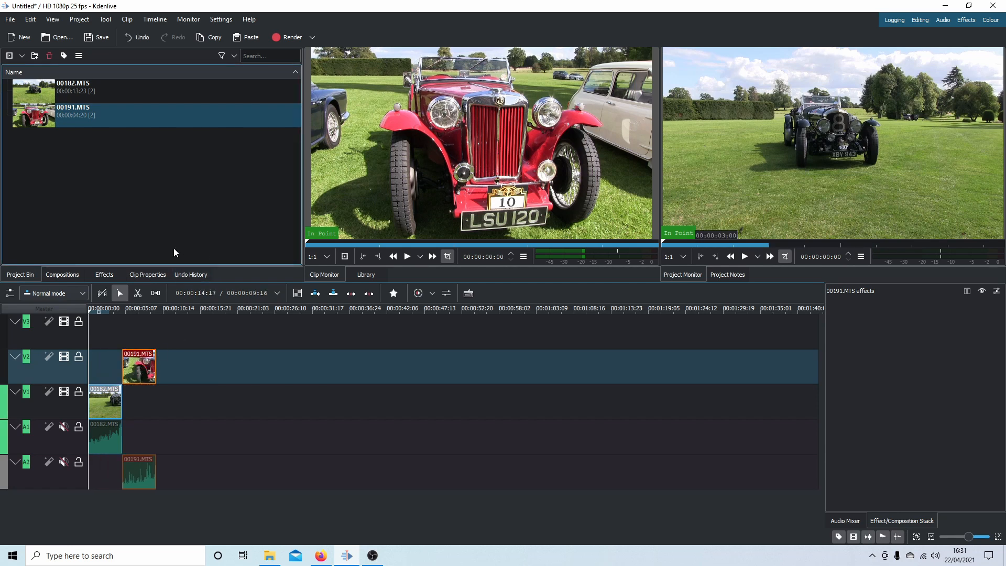
left_click(105, 401)
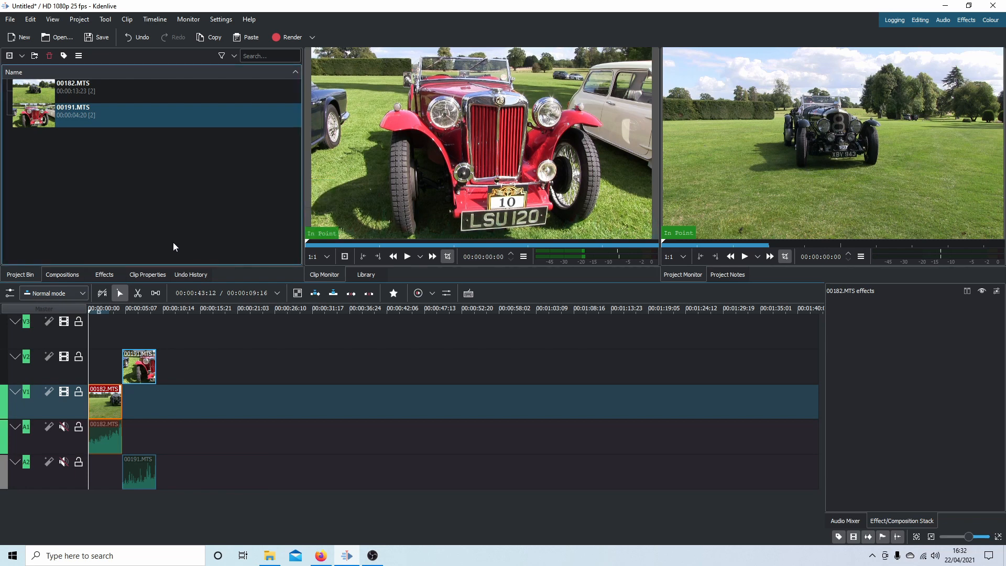
left_click(104, 274)
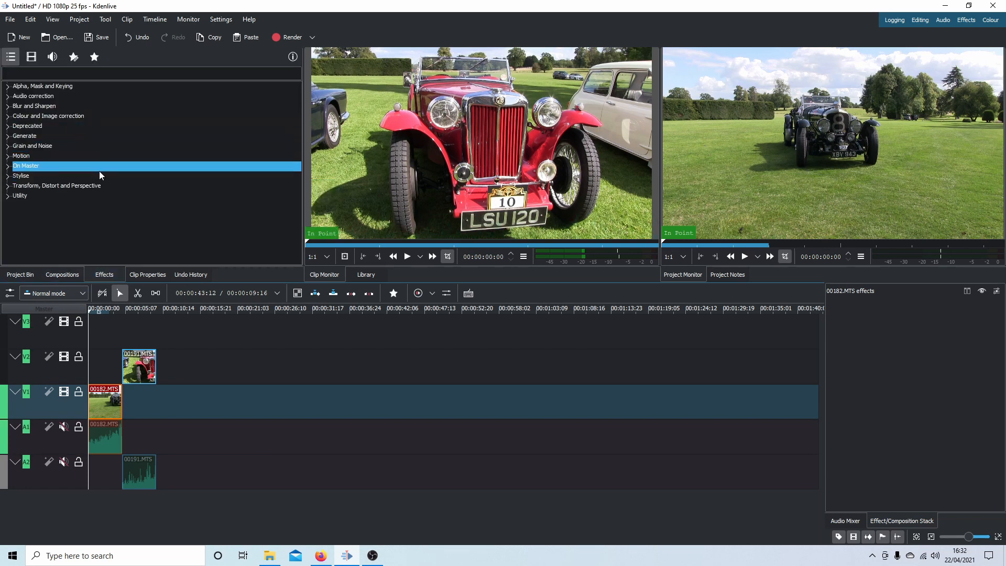
- Apply the Transform effect to the background 00182.MTS clip, scaling it to about 113%
left_click(57, 185)
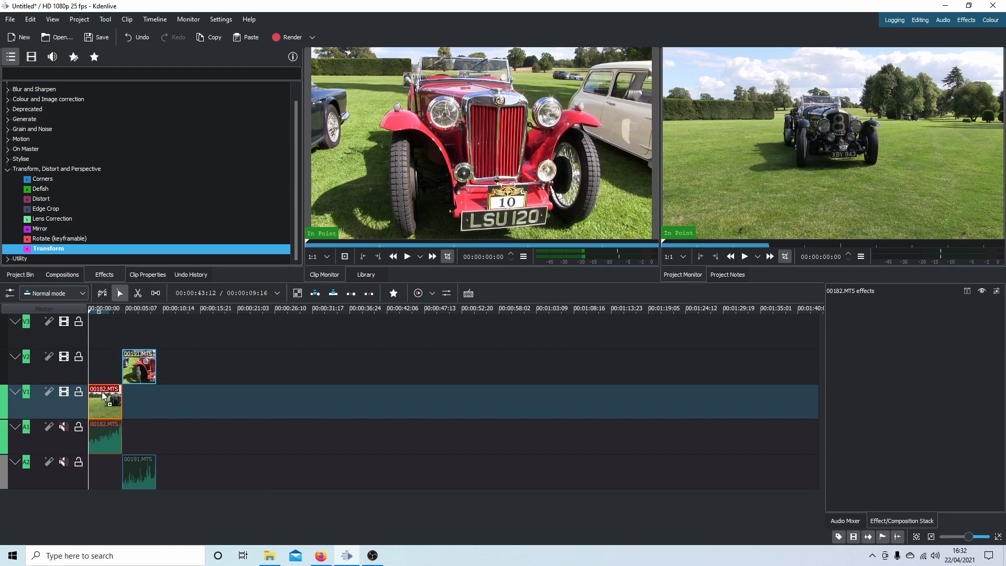
left_click(105, 403)
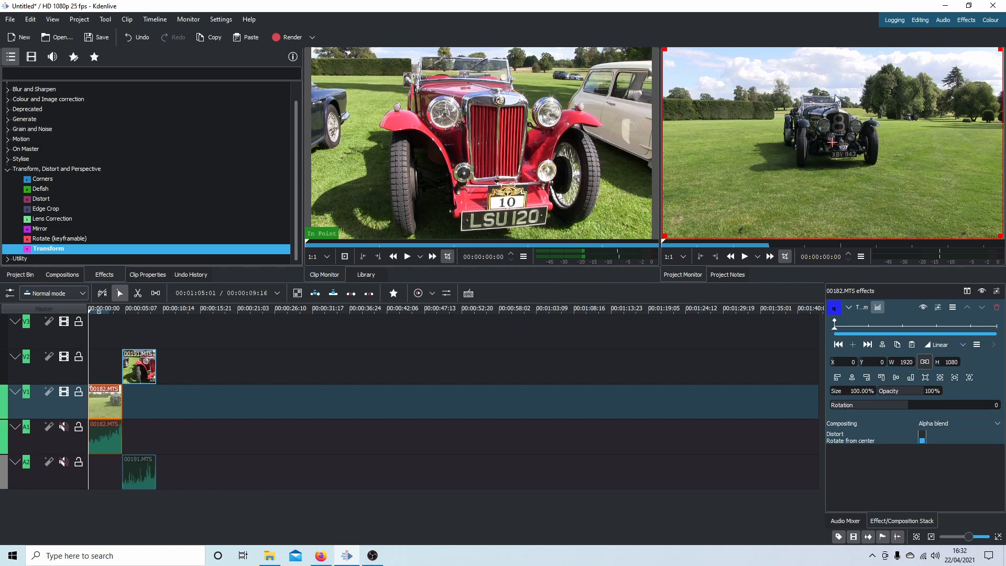
mouse_move(699, 148)
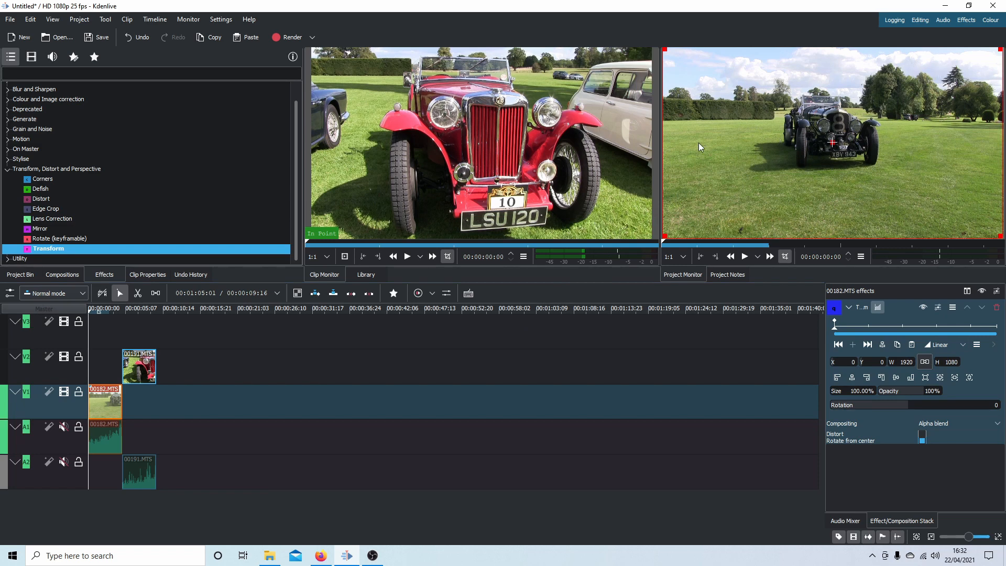
mouse_move(774, 133)
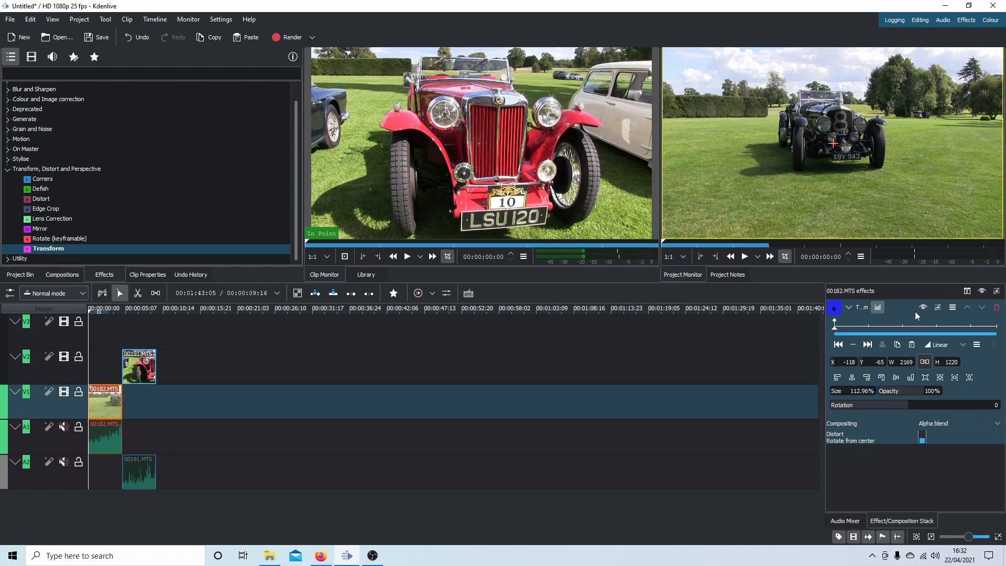
mouse_move(863, 137)
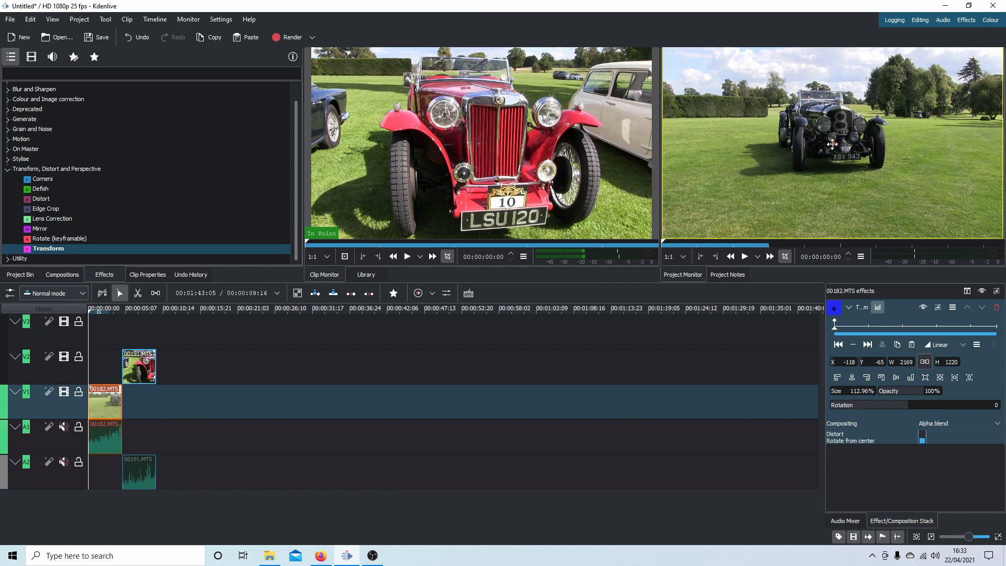
- Place the red car clip 00191.MTS at 00:00:00 on V2, overlapping the background clip
left_click_drag(834, 143, 825, 143)
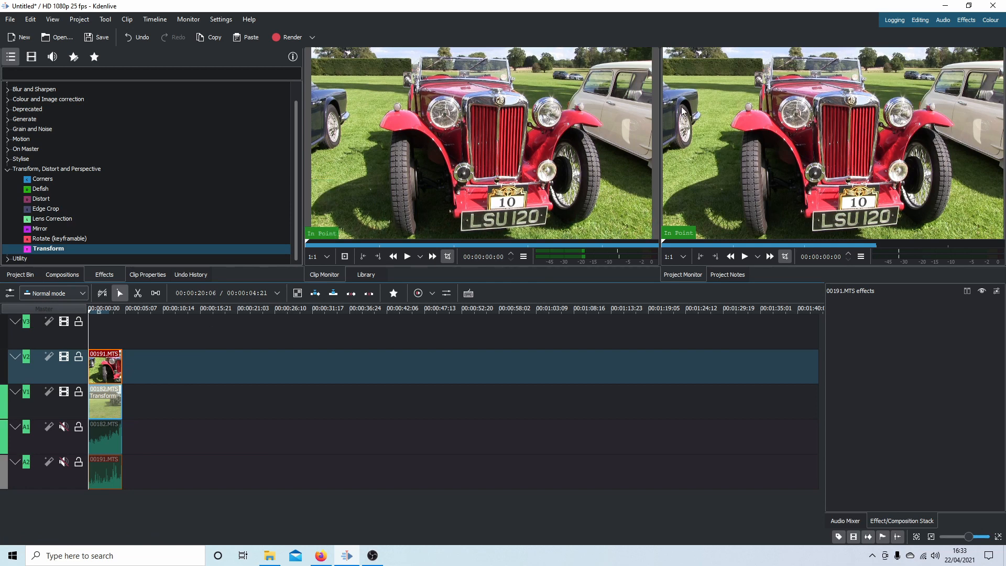
mouse_move(830, 66)
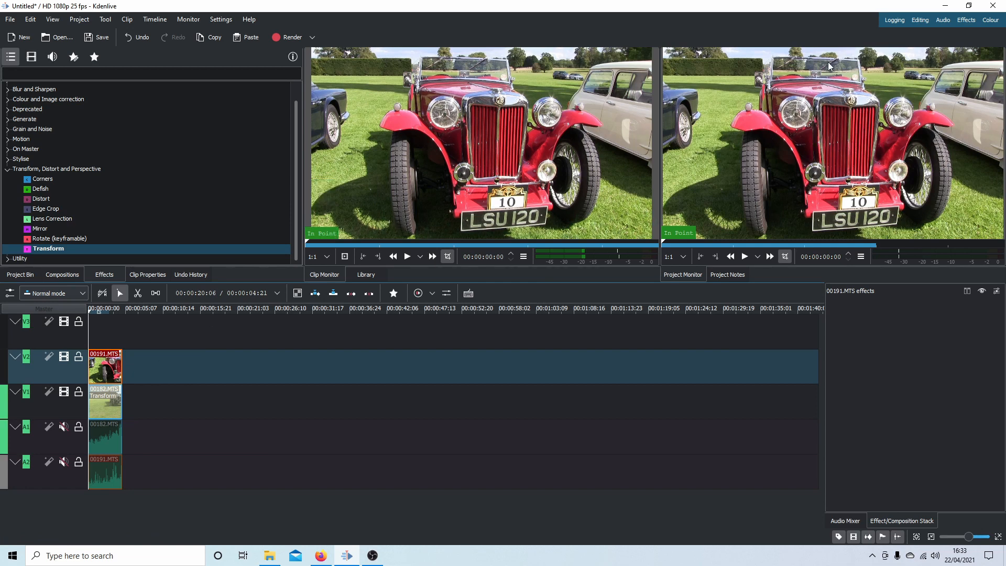
mouse_move(850, 157)
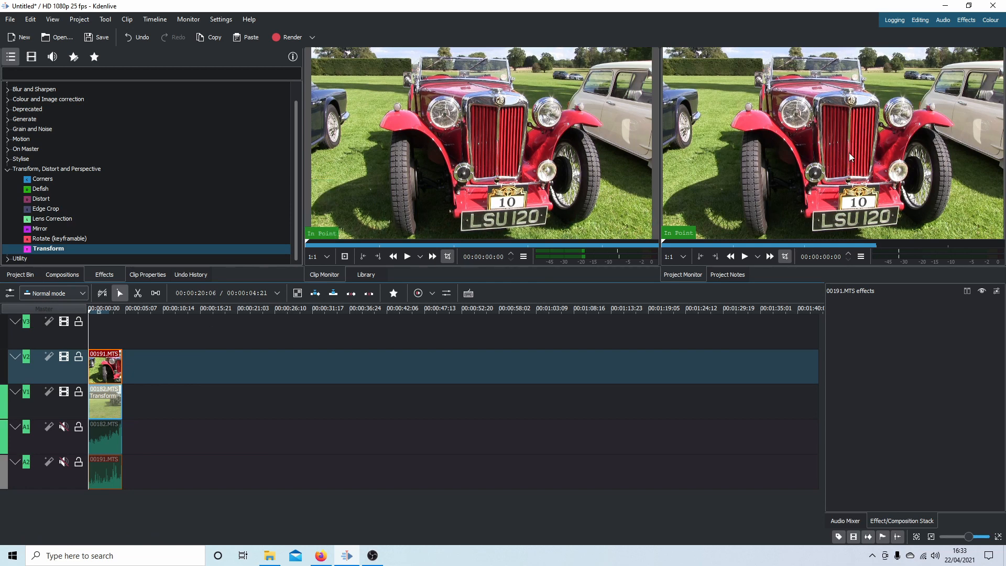
mouse_move(830, 70)
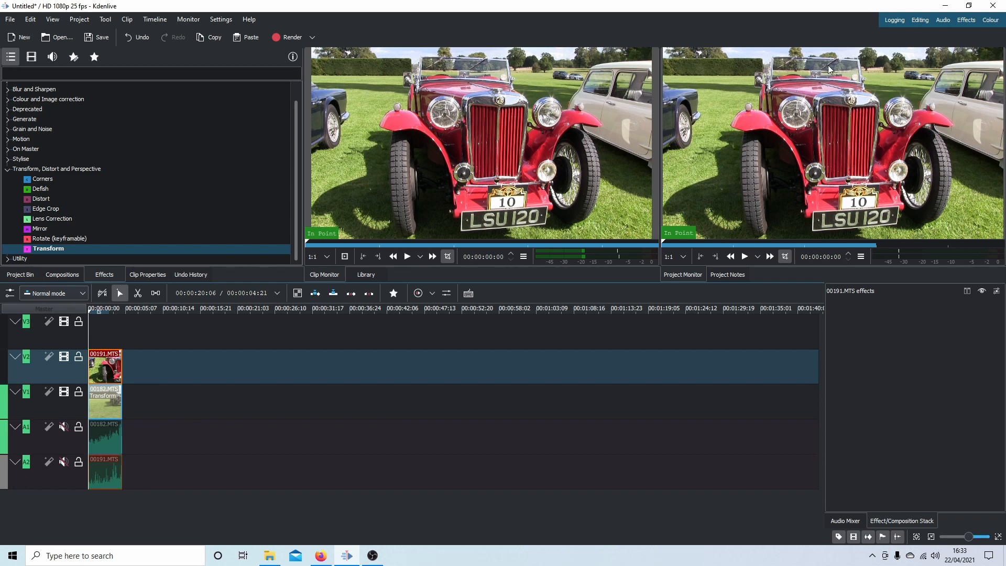
left_click(21, 160)
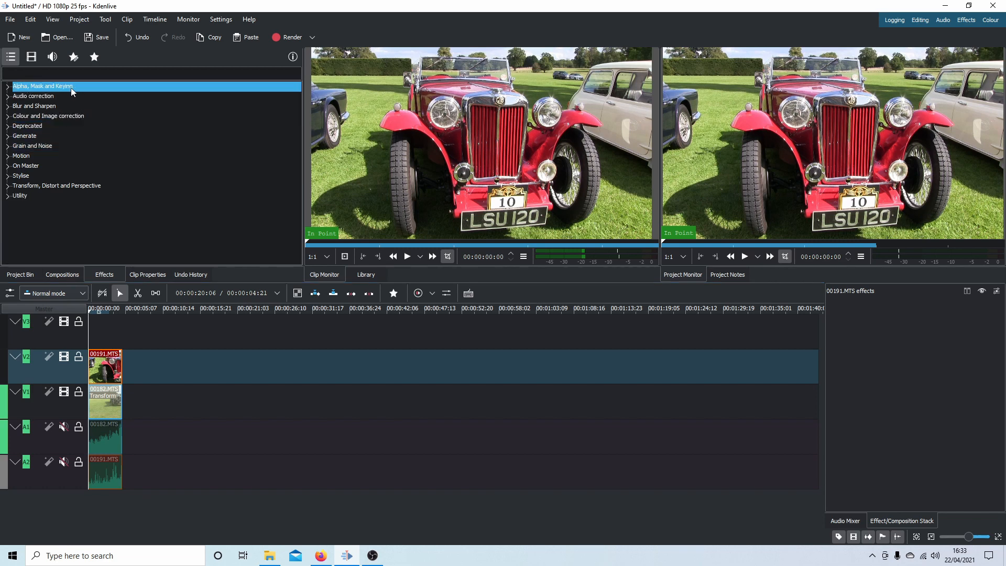
- Search the effects for 'CR' and apply Crop by padding to the red car clip
left_click(25, 166)
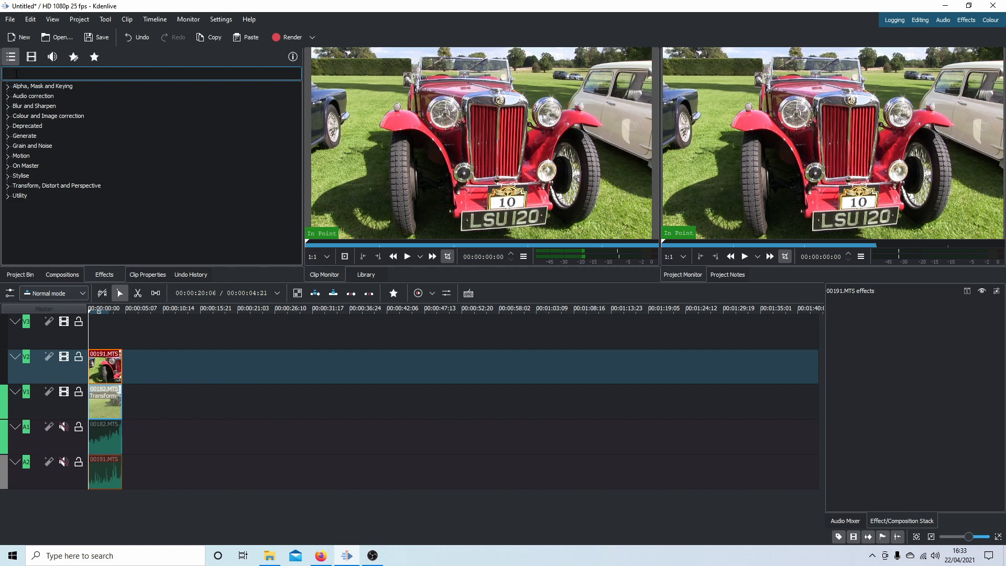
left_click(43, 85)
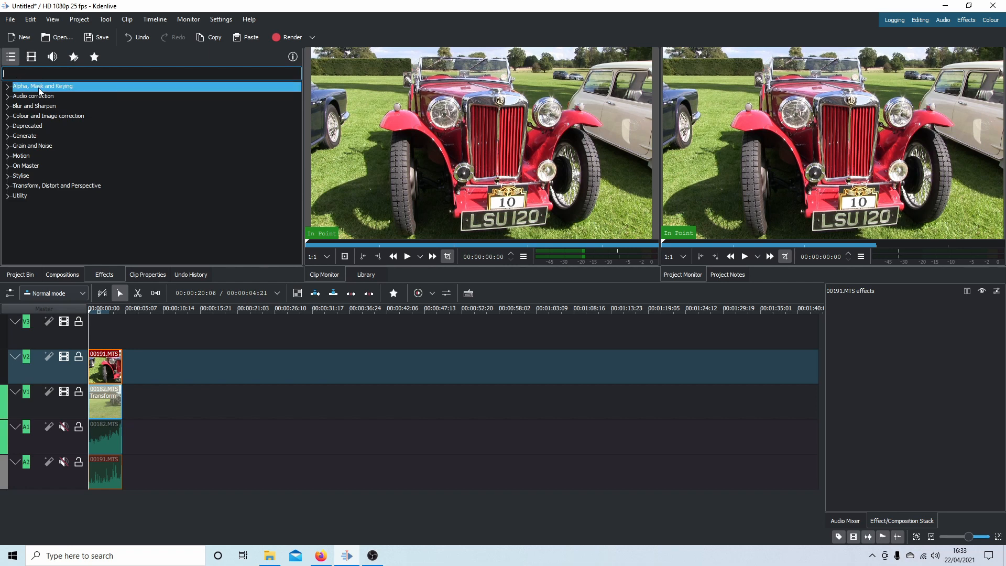
type("CROP")
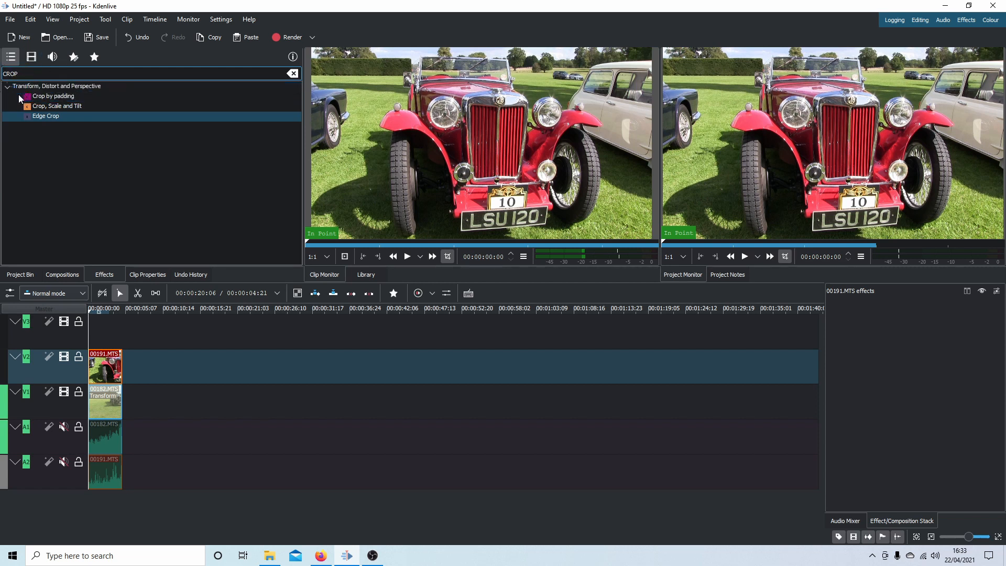
left_click(53, 95)
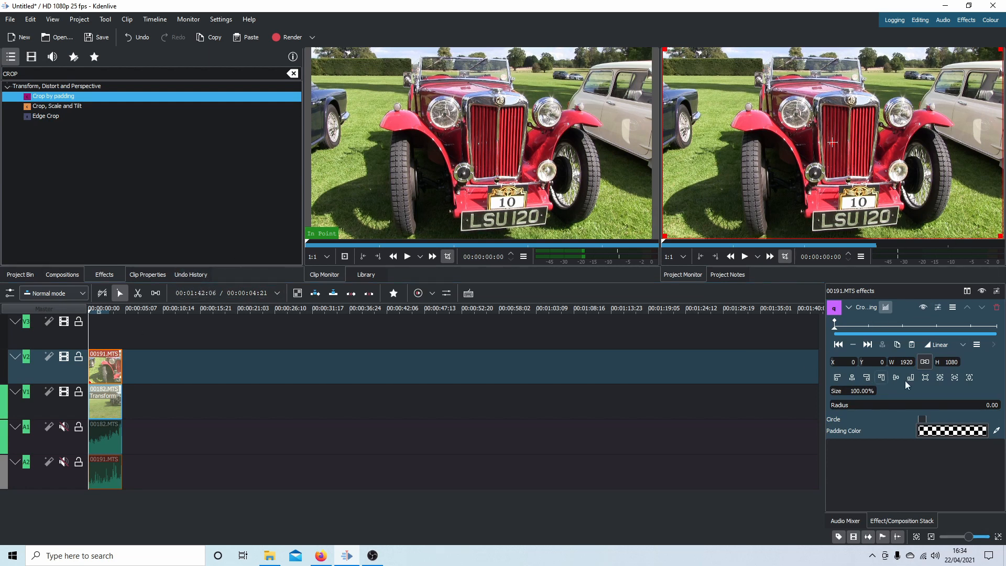
- Crop the red car to a 1080-wide square and shift it right to centre the car (X about 419)
left_click(907, 361)
type("1080")
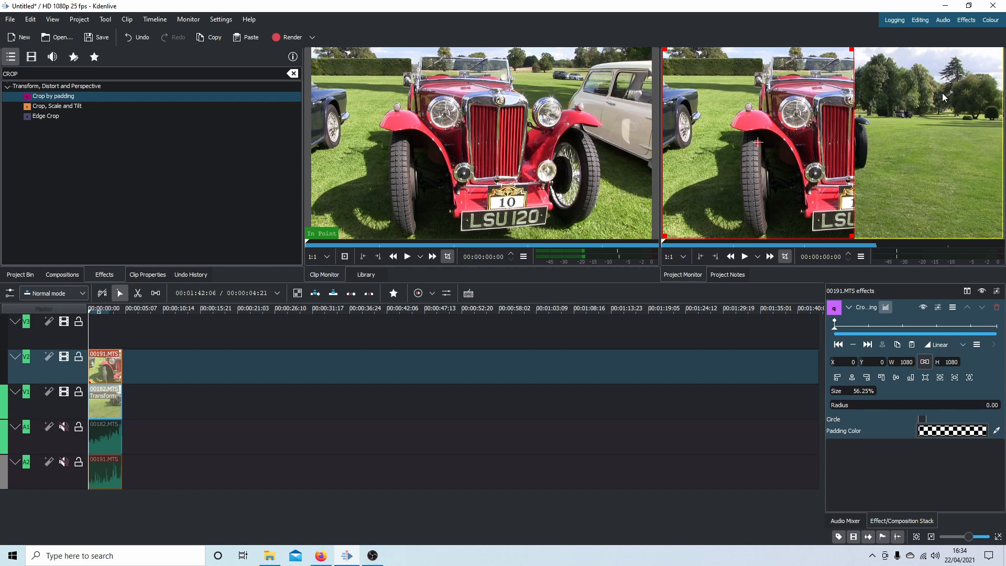
mouse_move(757, 143)
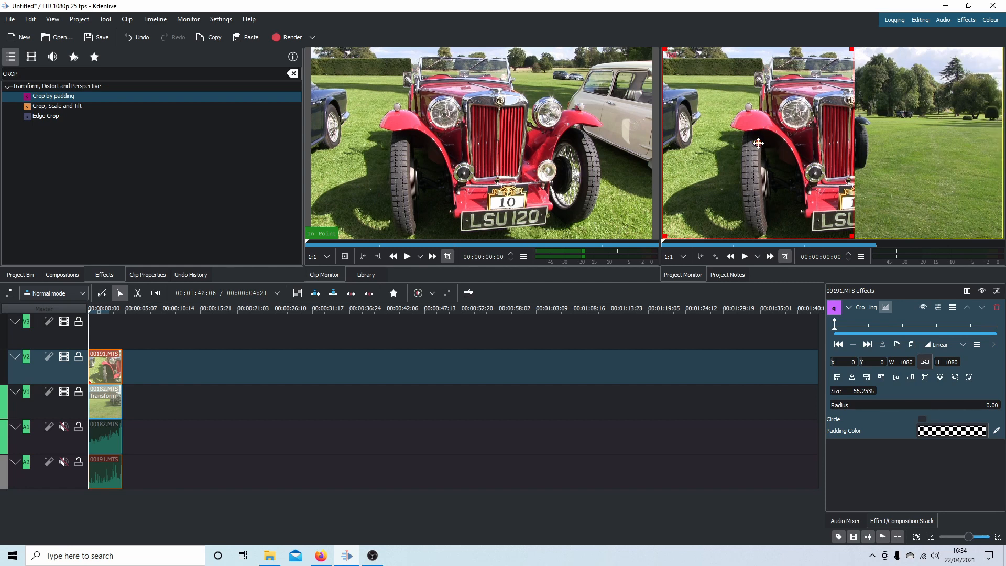
left_click_drag(760, 143, 794, 142)
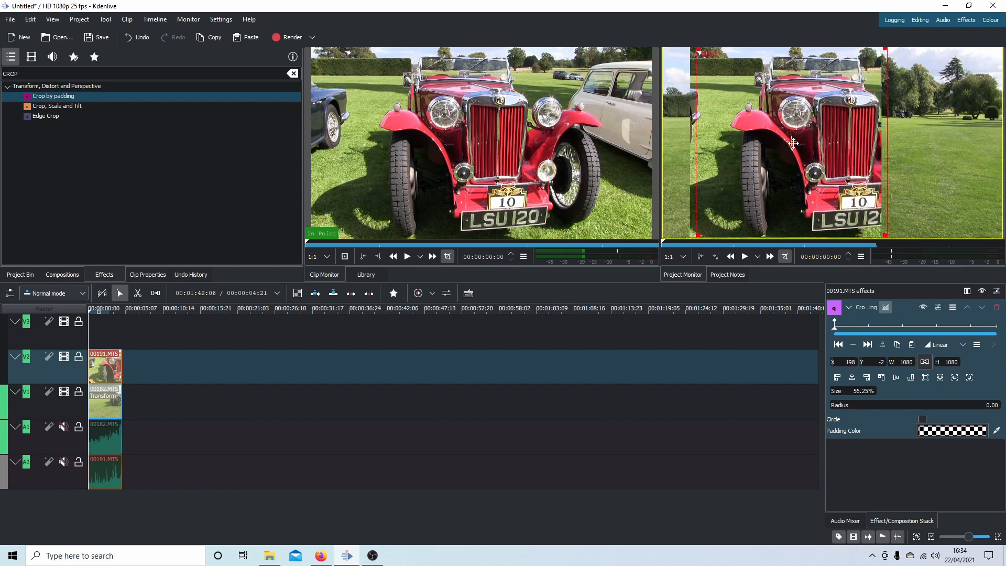
left_click_drag(795, 144, 822, 145)
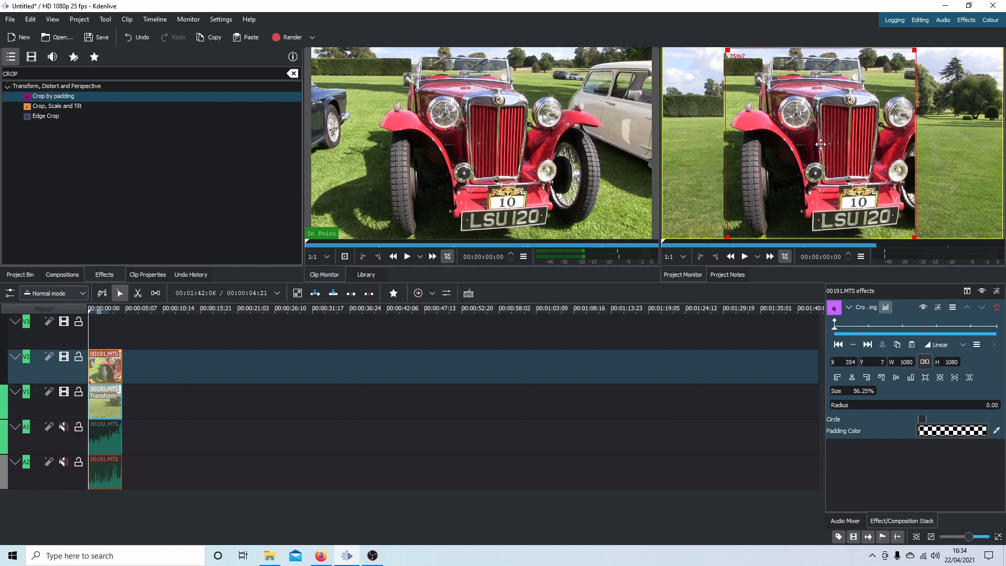
left_click_drag(822, 143, 827, 142)
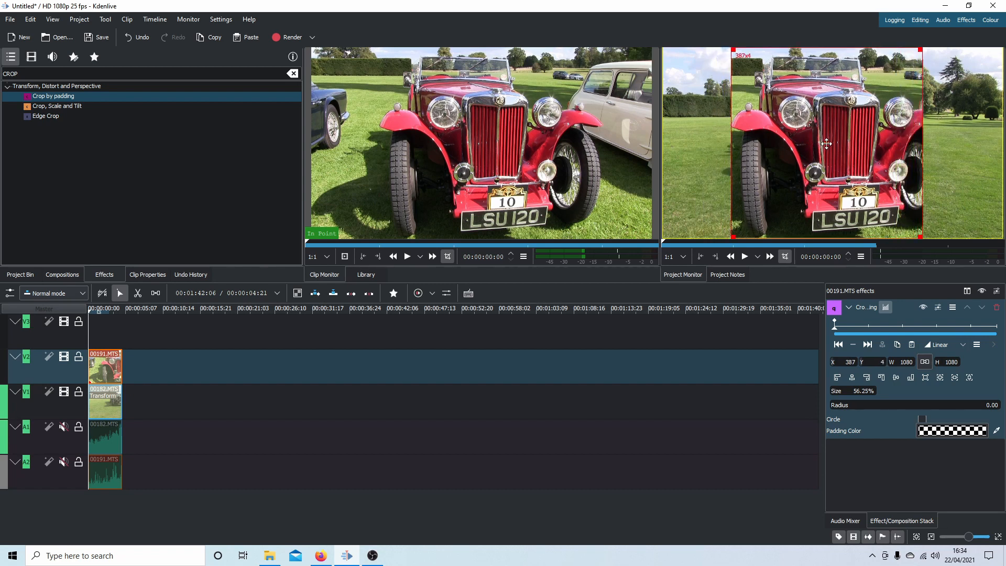
left_click_drag(827, 144, 847, 144)
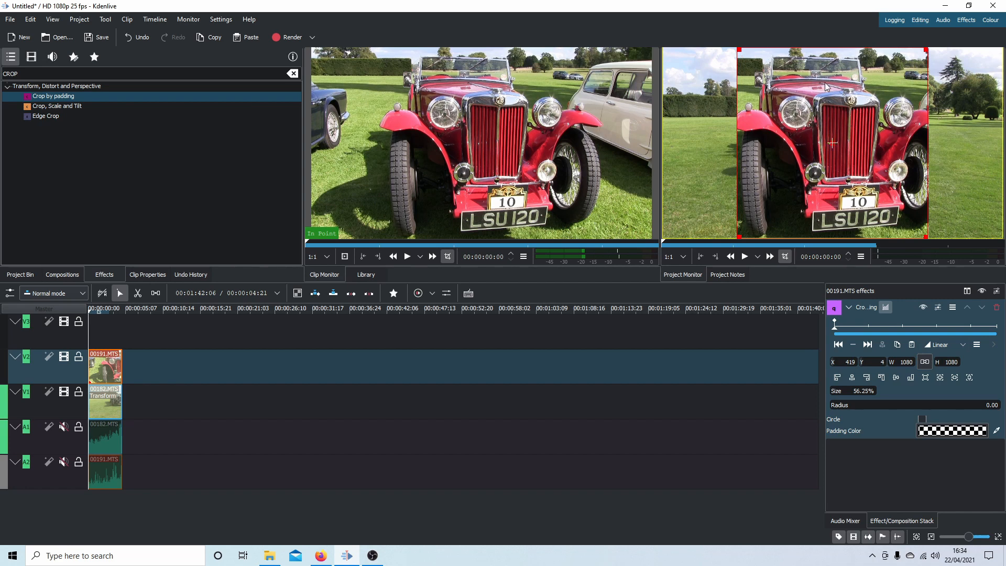
mouse_move(877, 154)
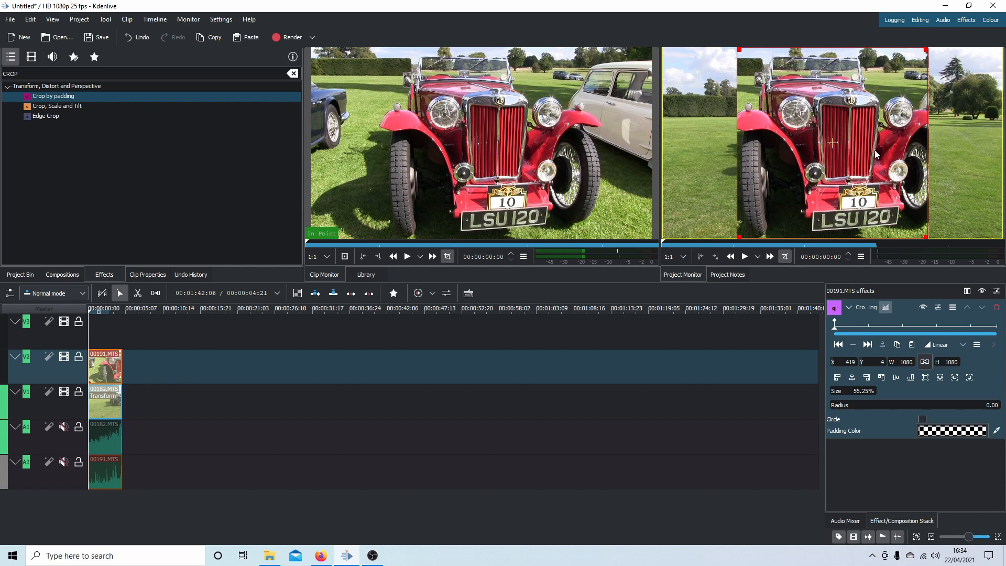
mouse_move(857, 106)
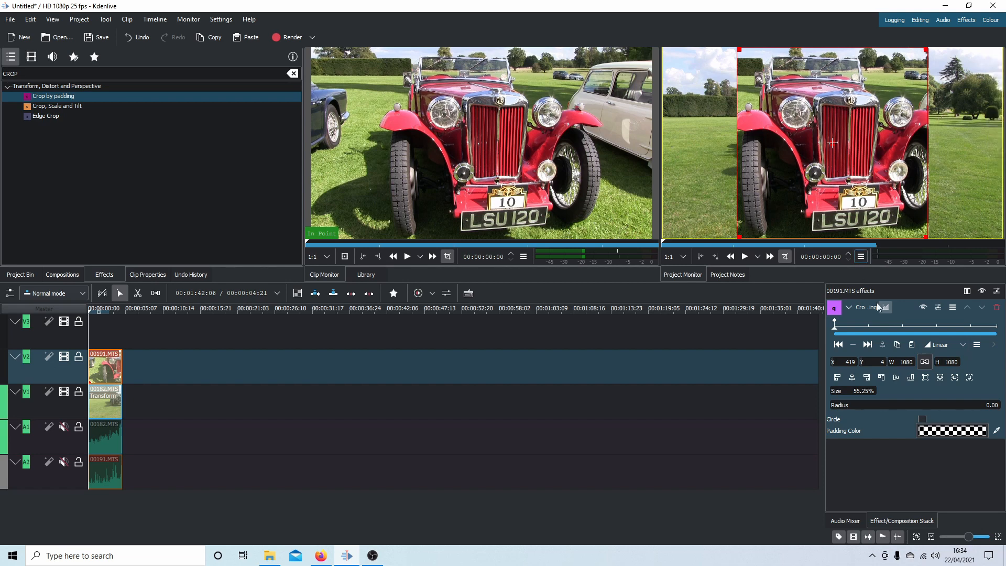
mouse_move(889, 407)
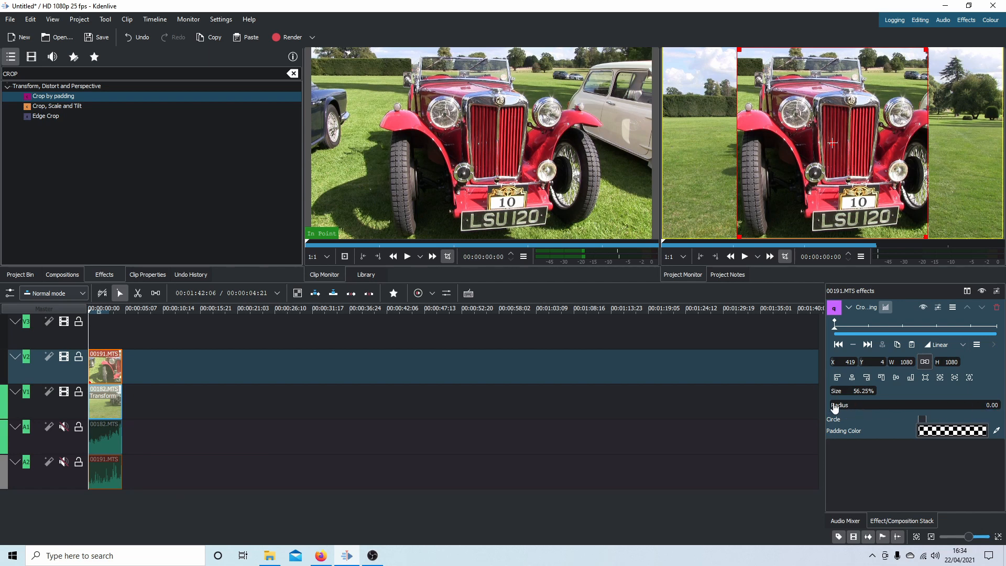
- Round the crop's corners fully so the square becomes a circle
left_click_drag(838, 405, 946, 405)
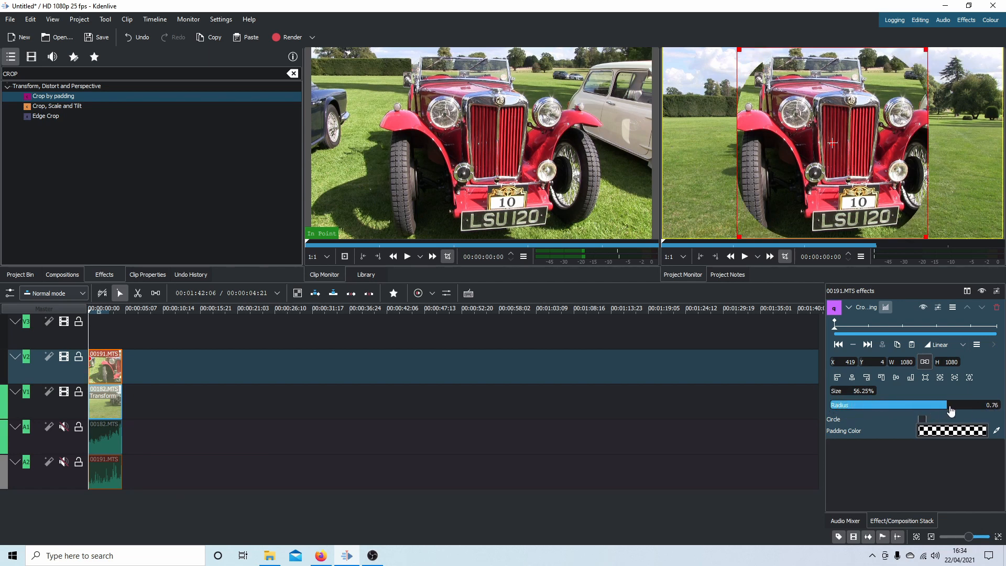
left_click_drag(940, 404, 989, 404)
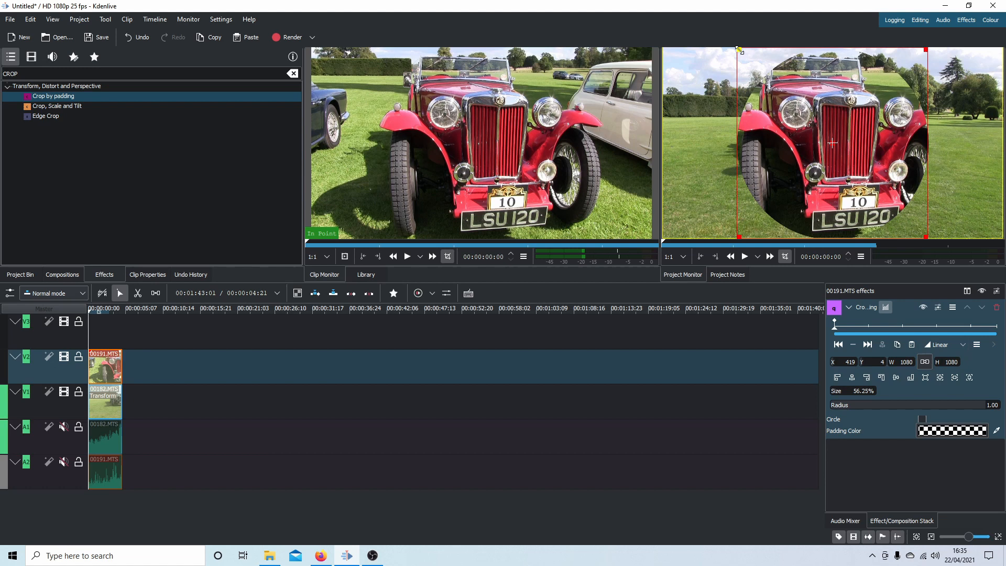
- Shrink the circular crop from its top-left corner to about 1009 by 1016 around the car front
left_click_drag(737, 50, 745, 56)
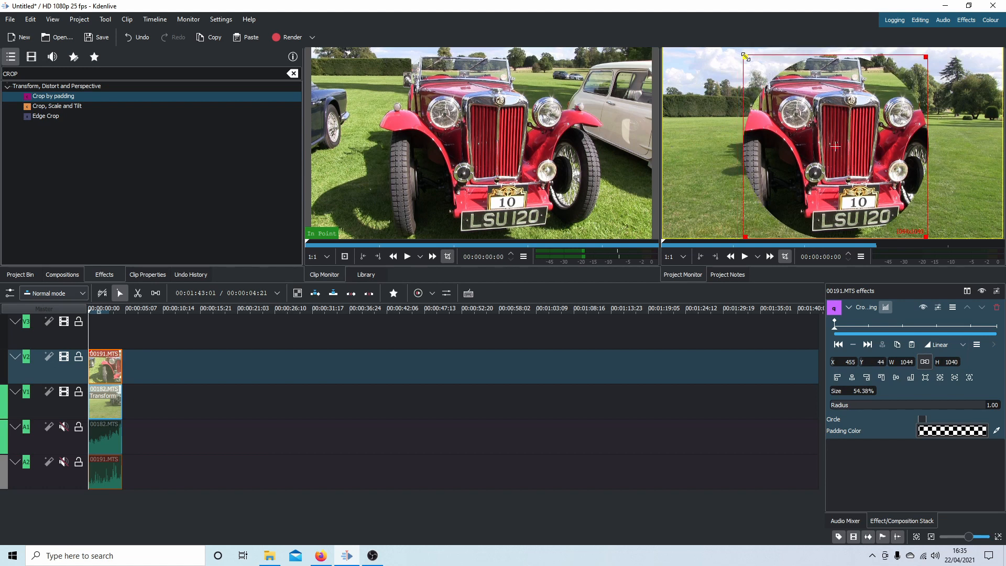
left_click_drag(743, 58, 750, 62)
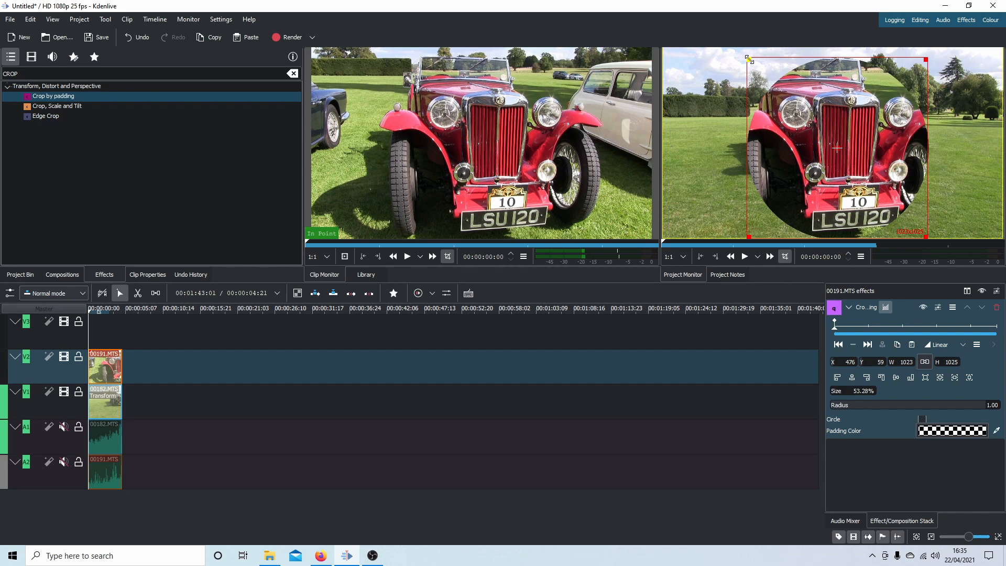
left_click_drag(748, 59, 752, 63)
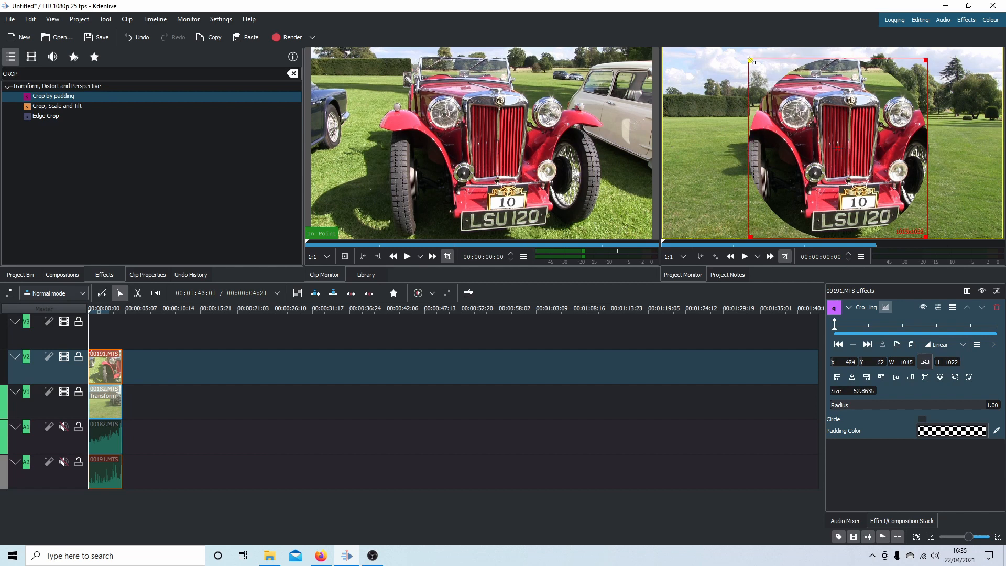
left_click_drag(751, 61, 754, 64)
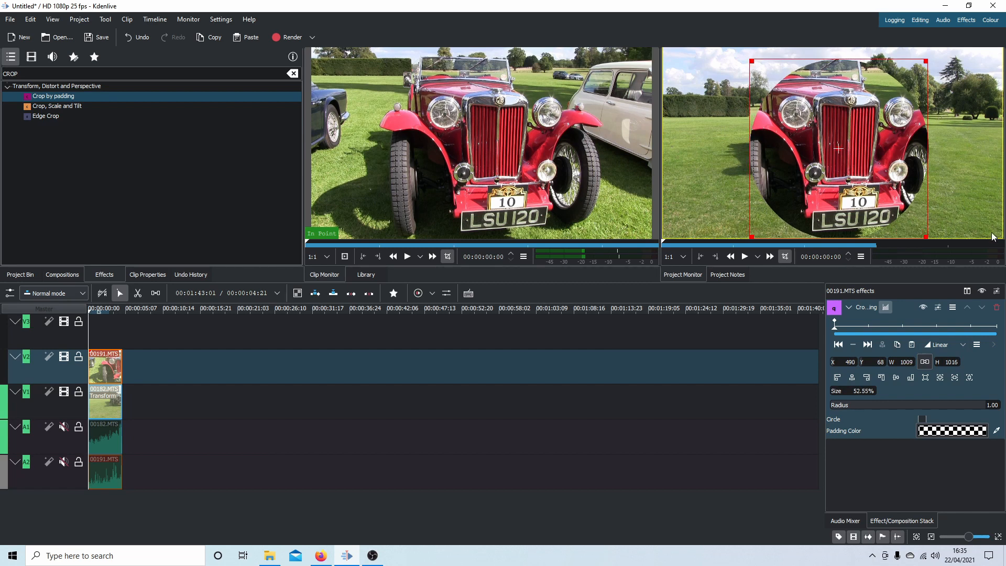
left_click(953, 361)
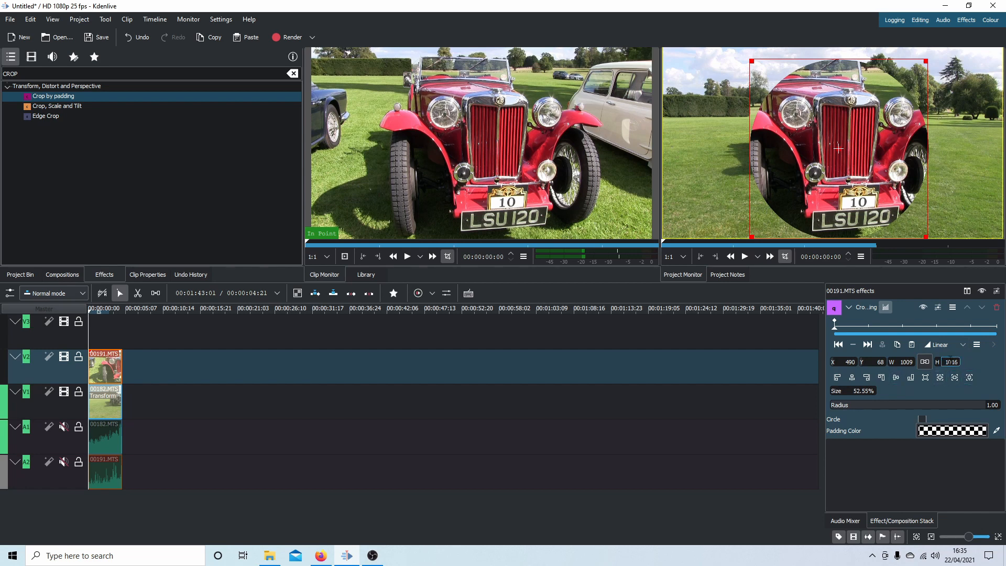
left_click(906, 361)
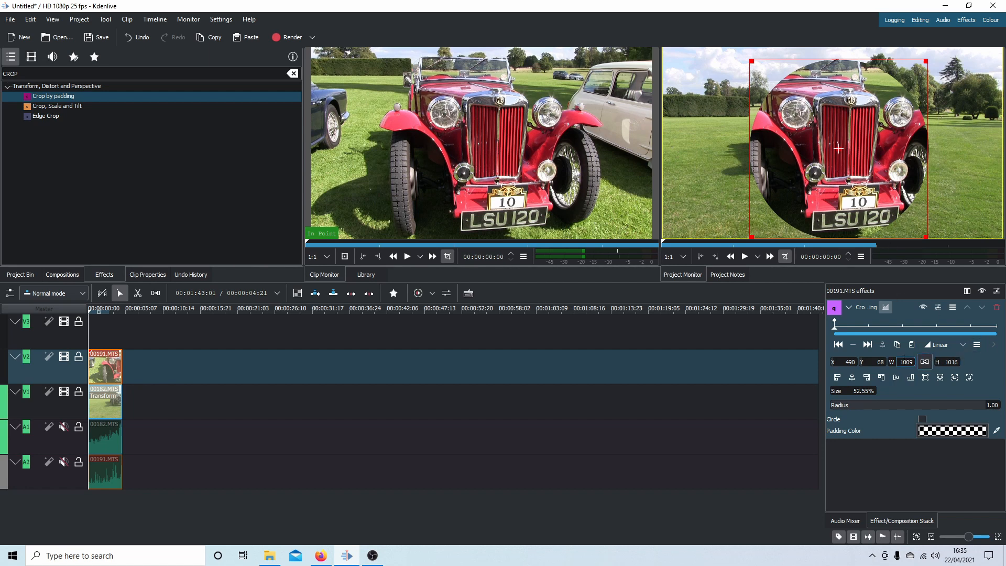
- Set the crop width to 1016 for an exact square and move it up and left to about 484, 36
triple_click(906, 362)
type("1016")
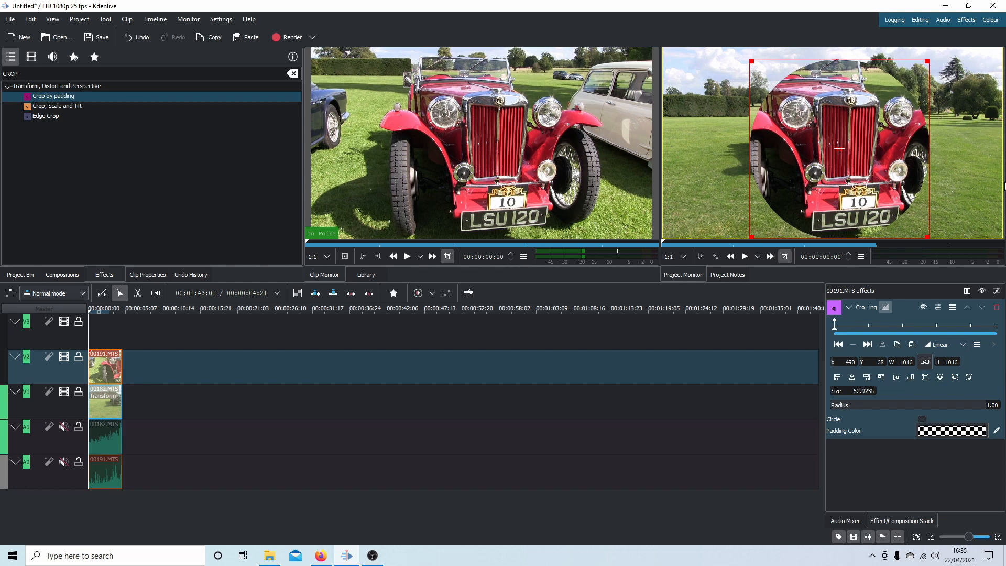
mouse_move(836, 148)
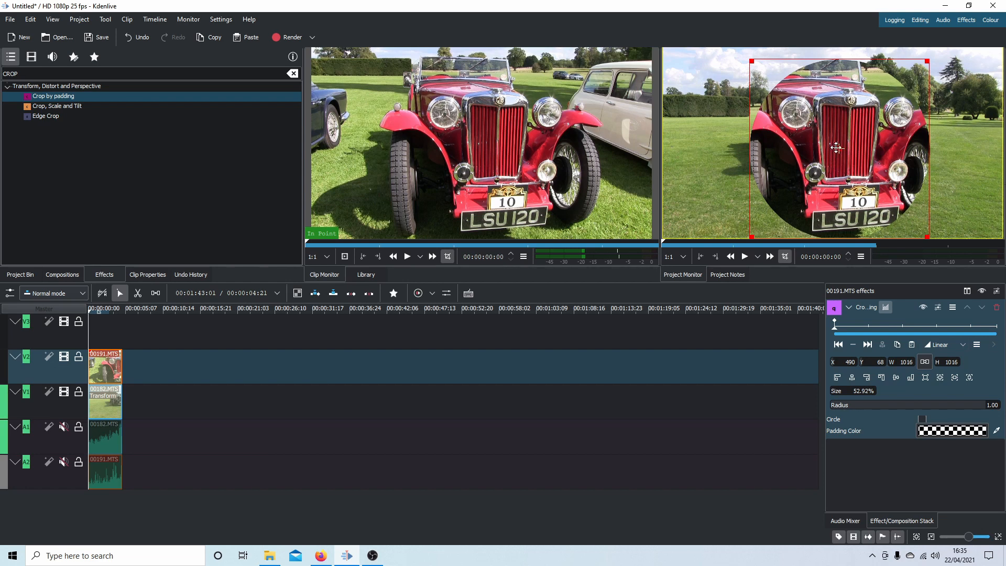
left_click_drag(836, 148, 840, 149)
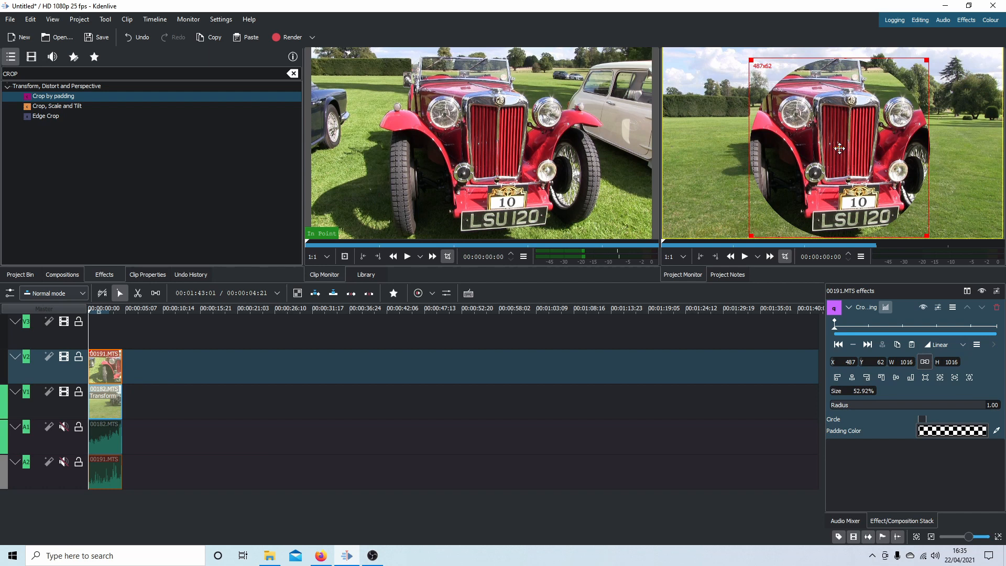
left_click_drag(840, 147, 841, 144)
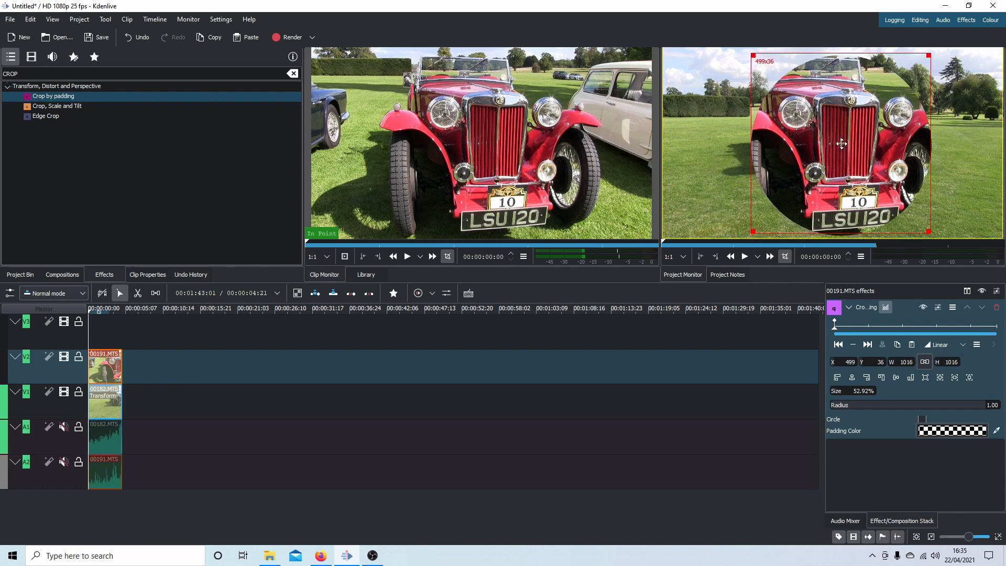
left_click_drag(842, 143, 831, 143)
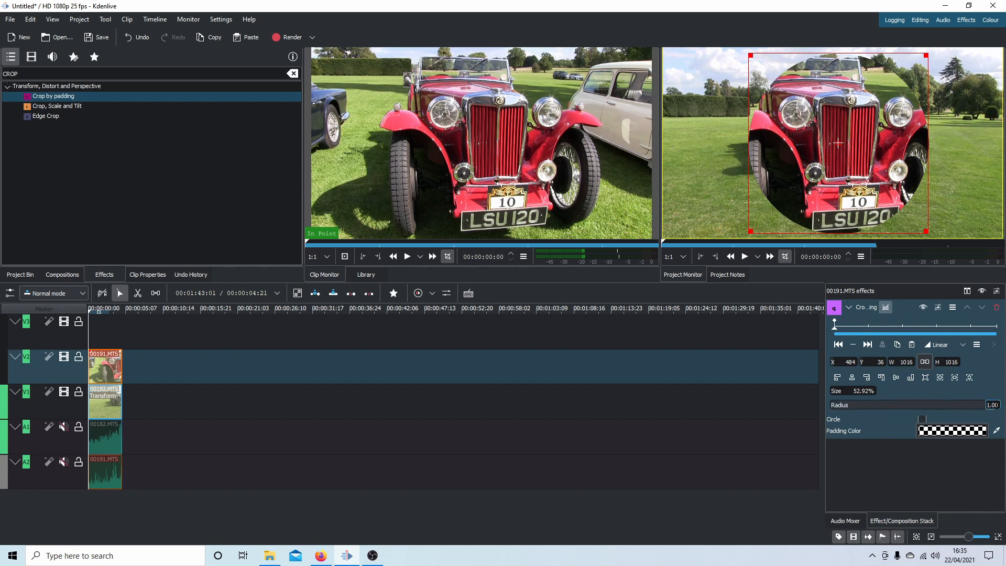
mouse_move(825, 70)
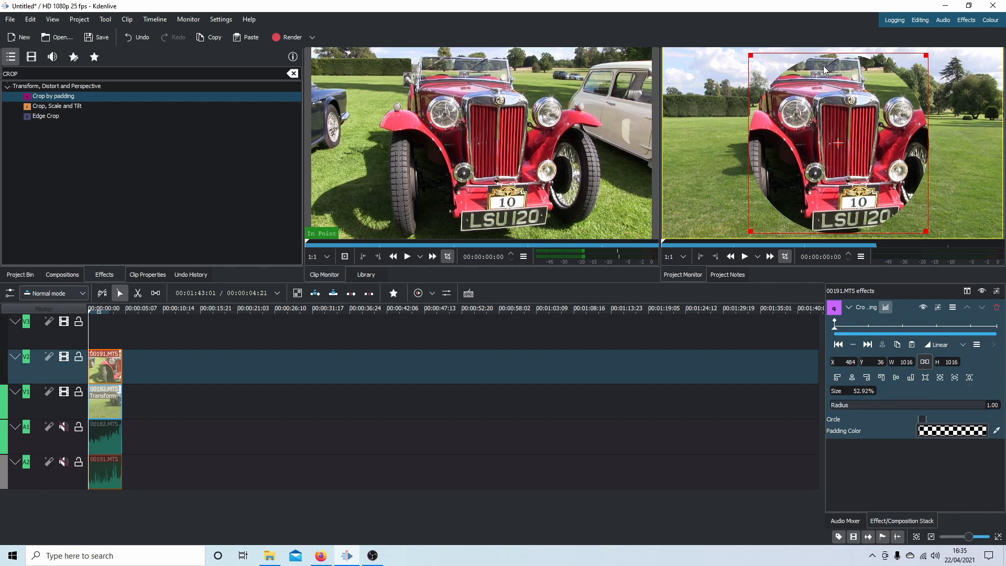
mouse_move(859, 118)
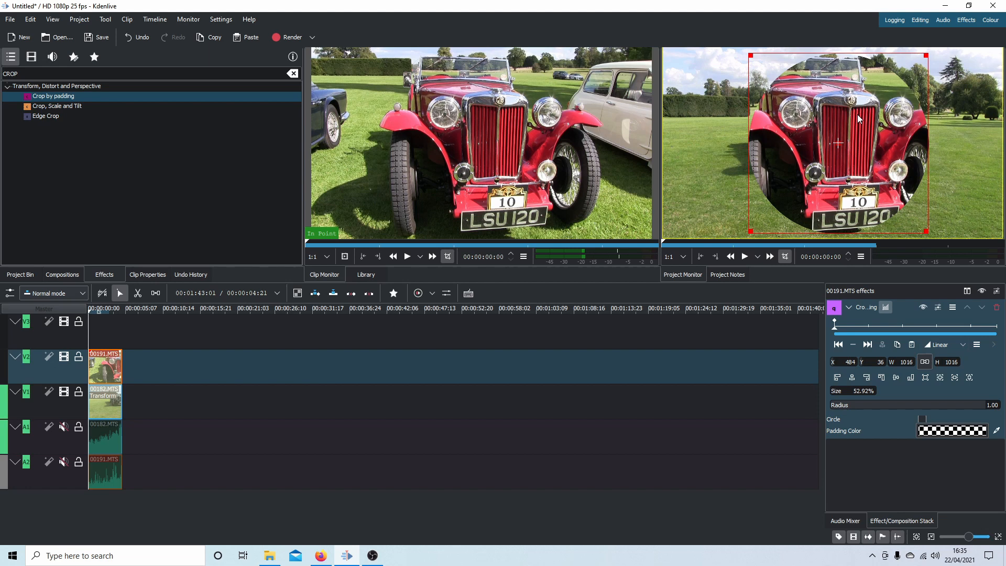
mouse_move(847, 144)
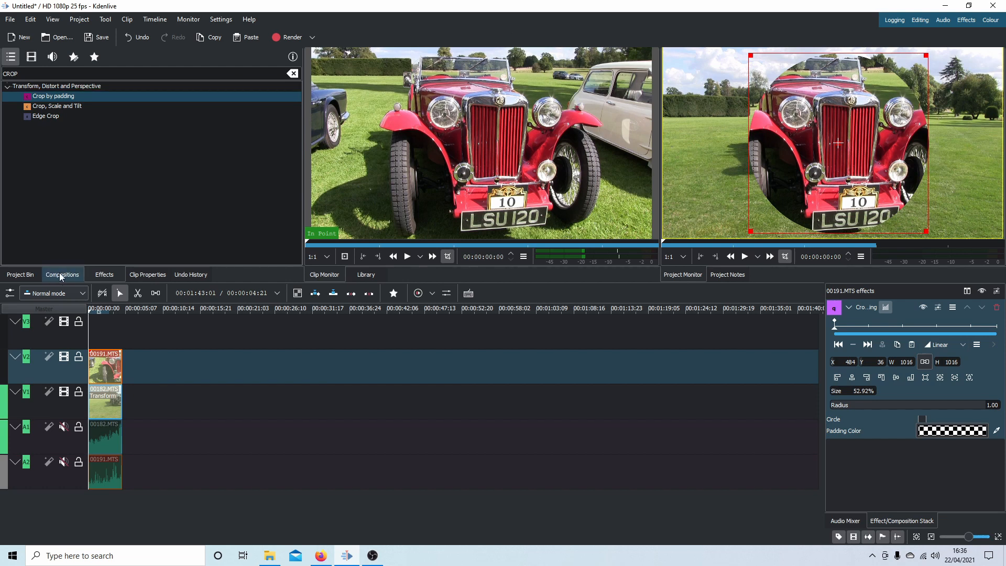
- Add a Composite and transform composition to the red car clip and show its settings
left_click(62, 274)
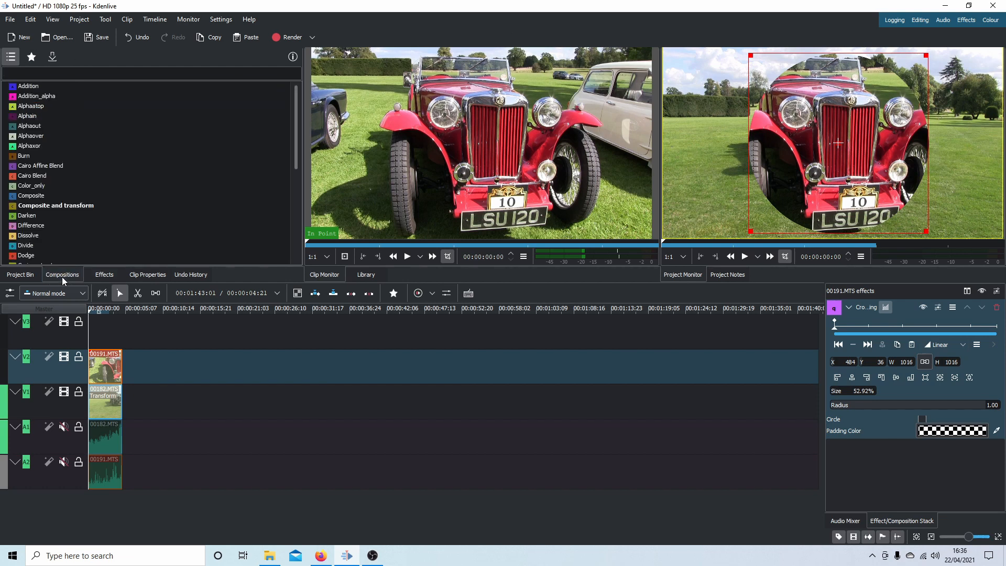
left_click(30, 106)
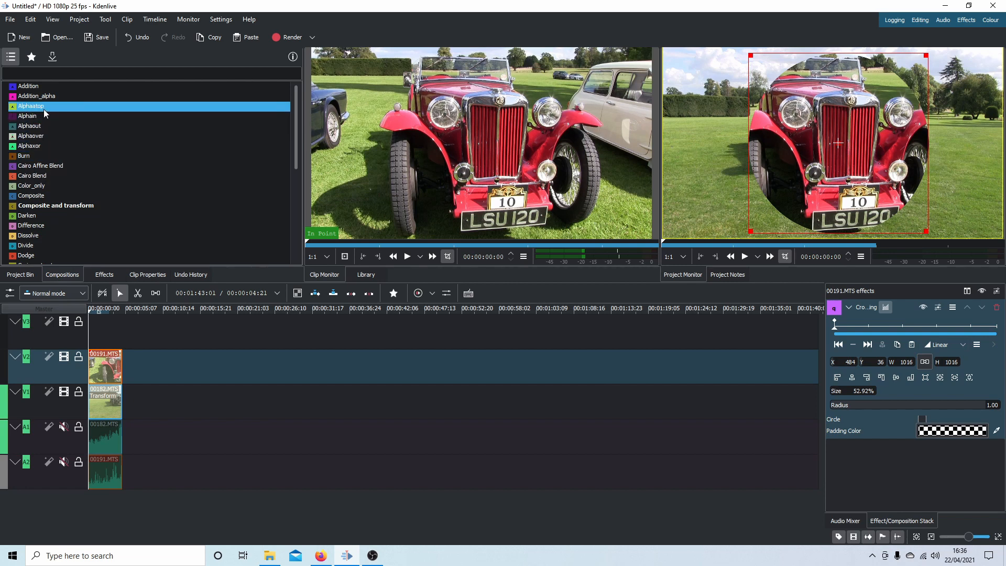
left_click(56, 205)
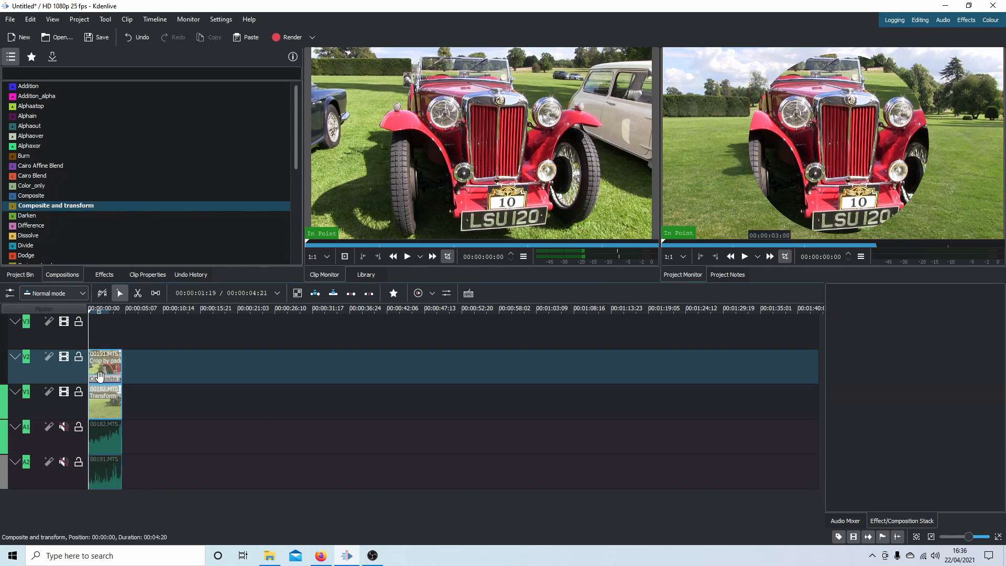
left_click(104, 367)
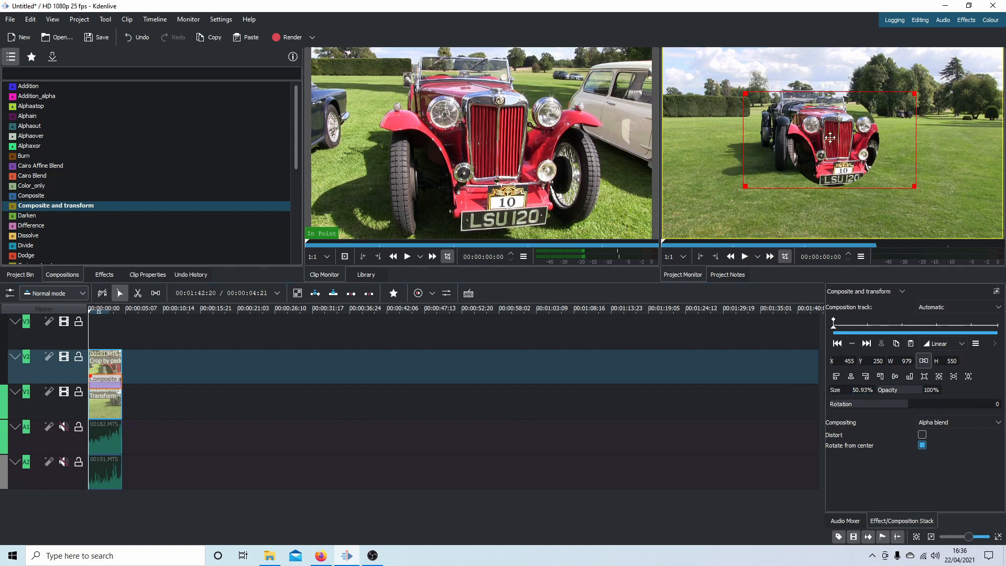
- Move the circled red car overlay to the lower right corner at 55% size (1056 by 594), around 1046, 469
left_click_drag(830, 138, 858, 148)
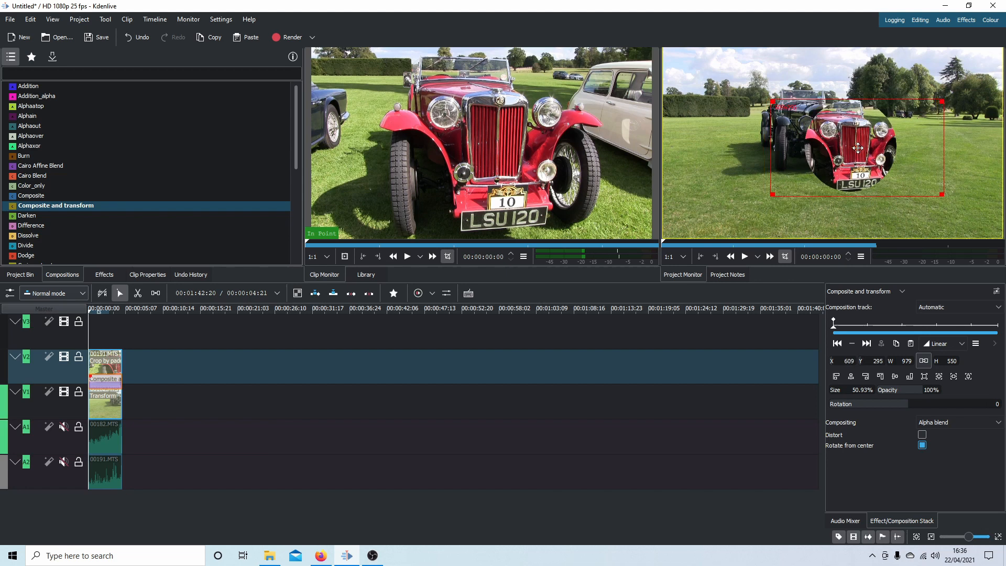
left_click_drag(859, 148, 908, 175)
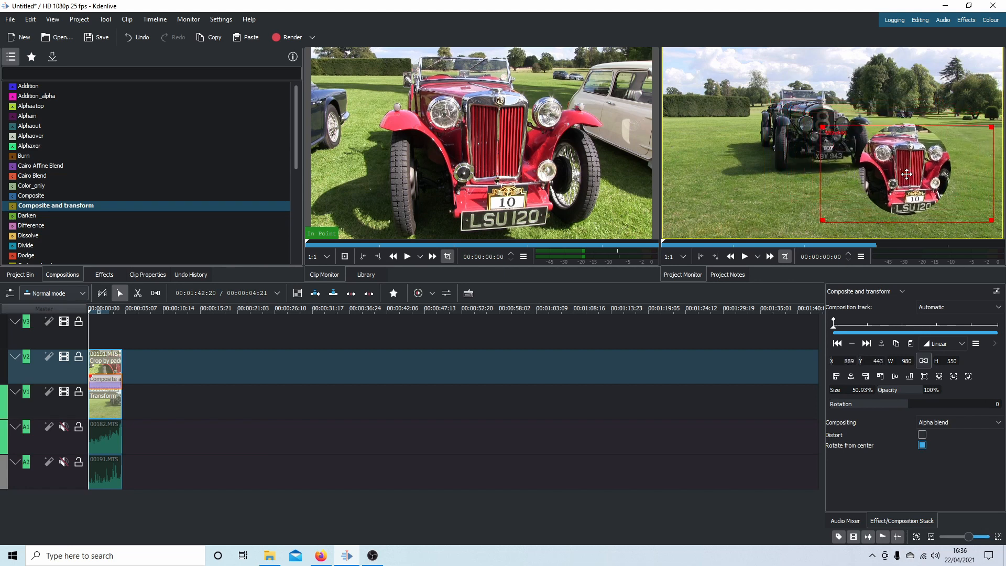
left_click_drag(907, 174, 930, 180)
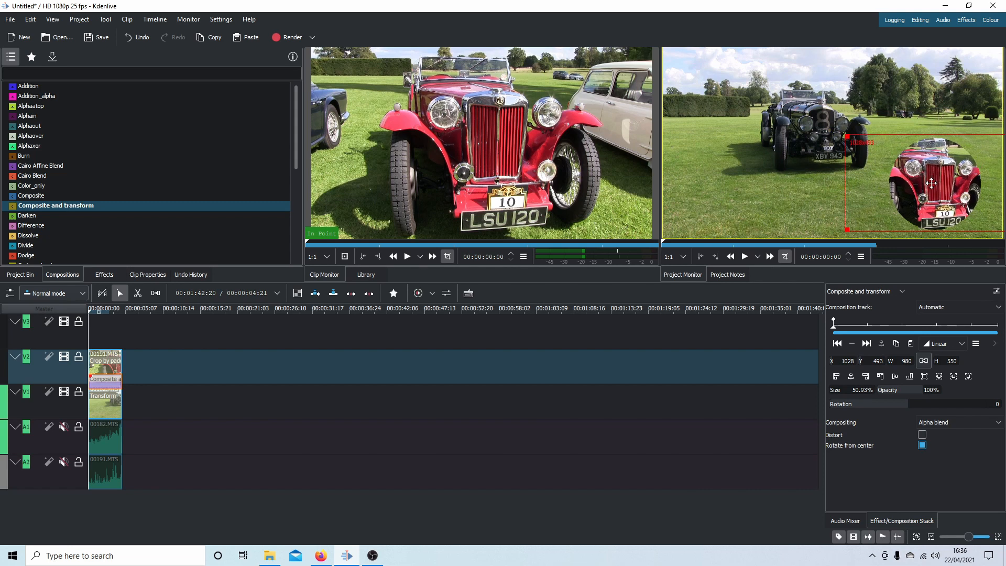
left_click_drag(932, 183, 925, 186)
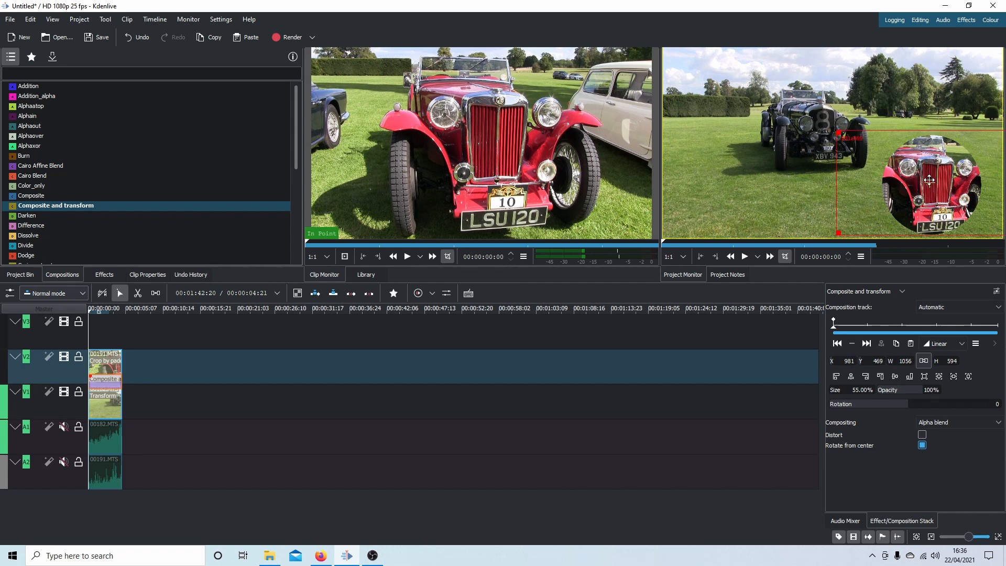
left_click_drag(930, 180, 936, 178)
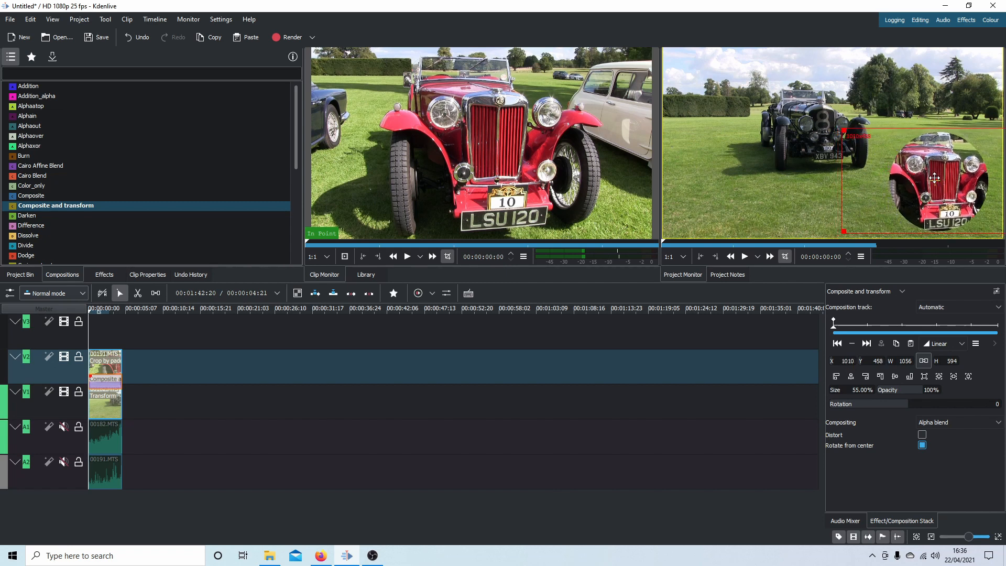
left_click_drag(934, 179, 943, 183)
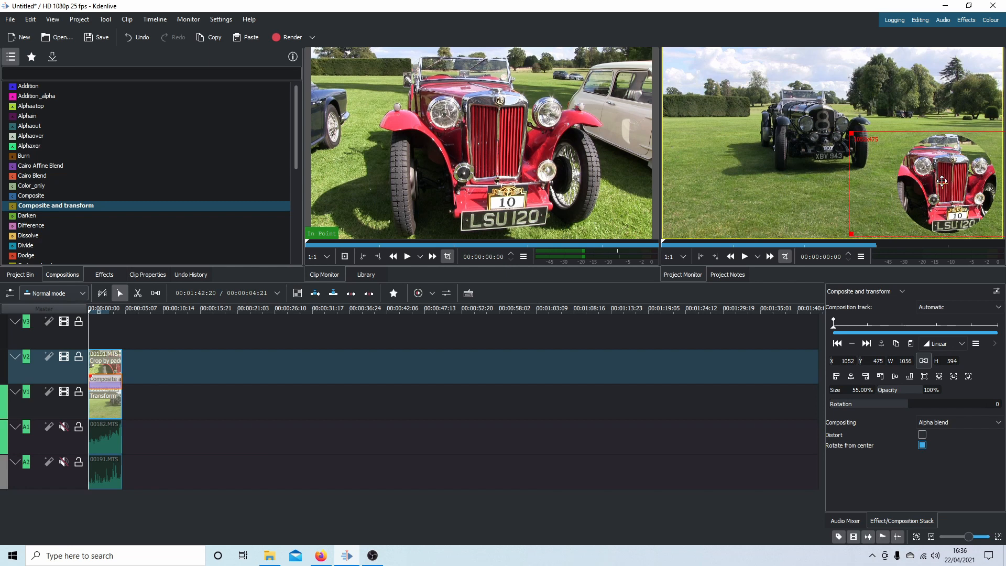
left_click_drag(942, 182, 941, 178)
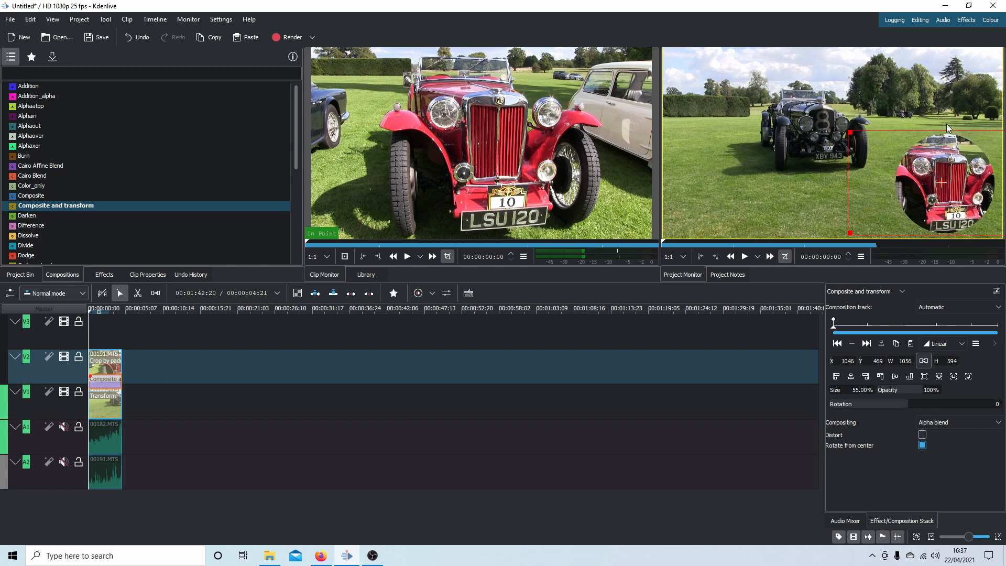
mouse_move(742, 97)
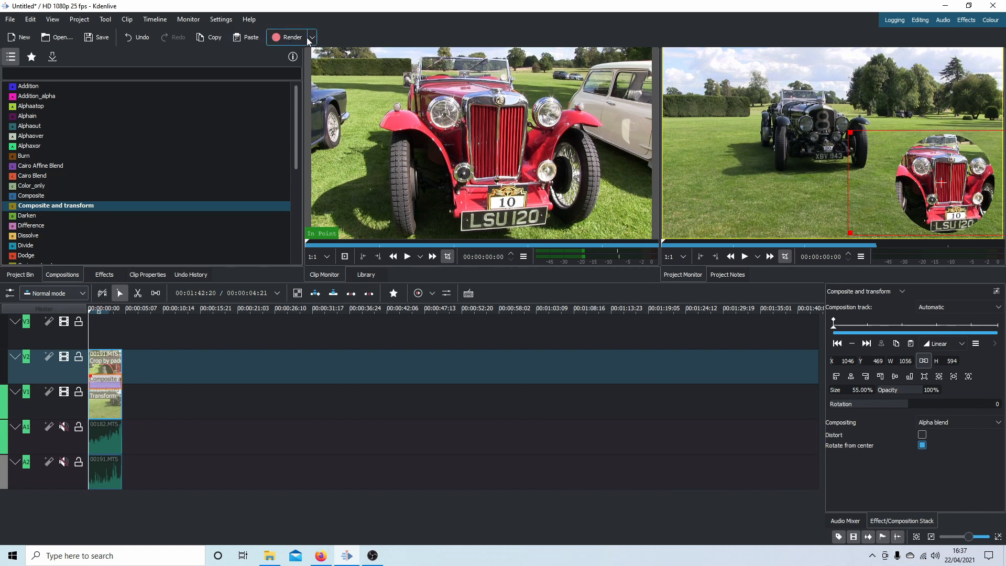
mouse_move(292, 37)
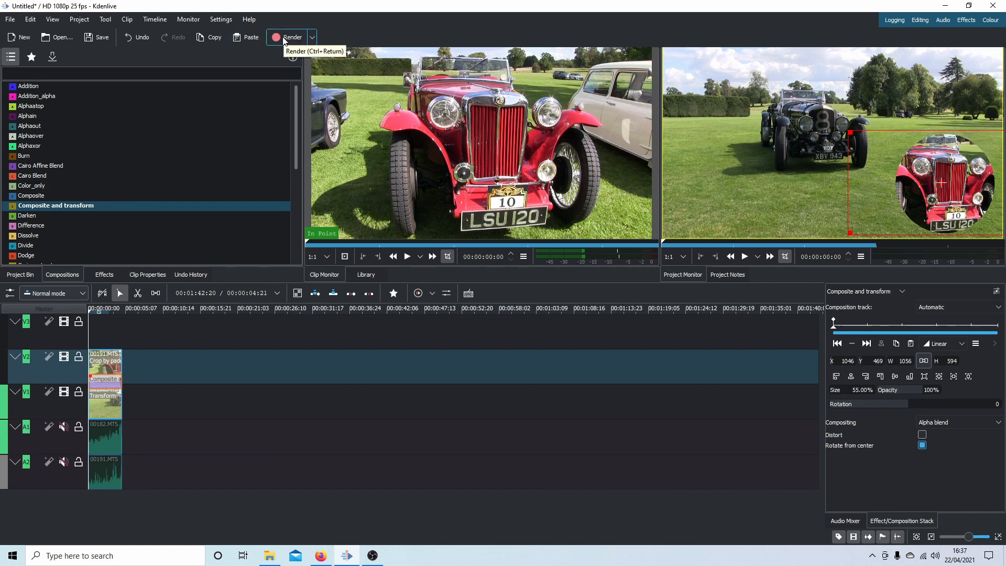
mouse_move(698, 42)
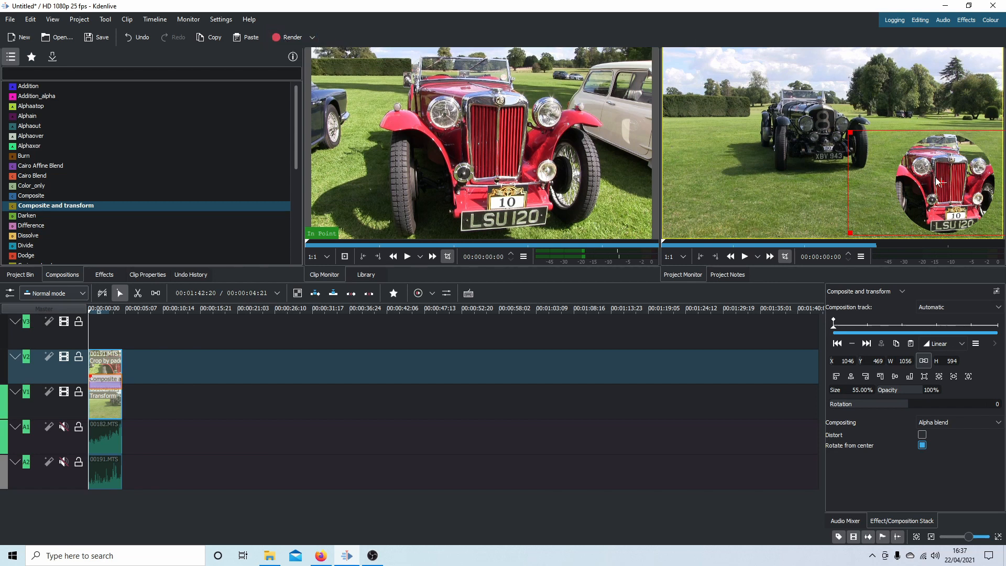
mouse_move(920, 194)
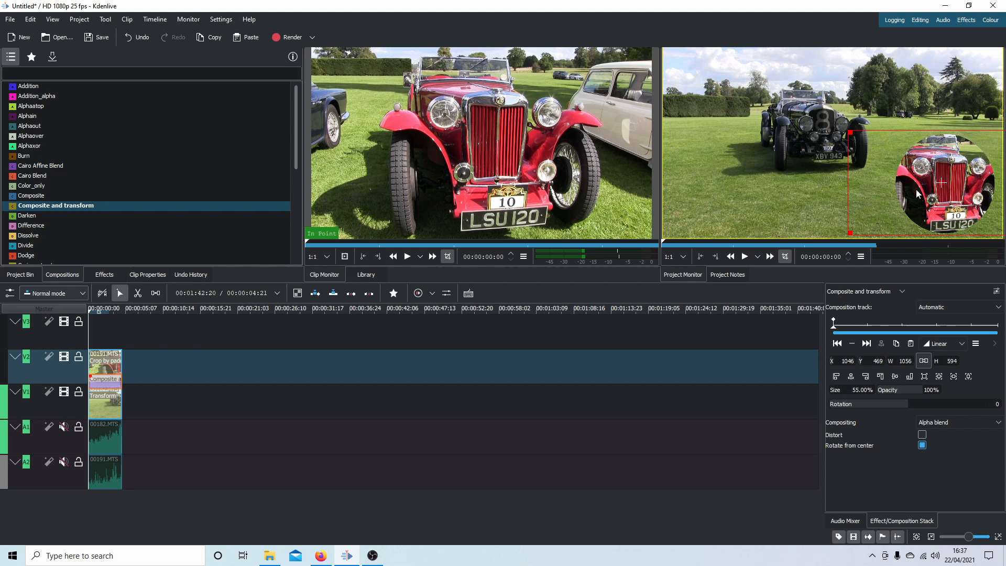
mouse_move(969, 185)
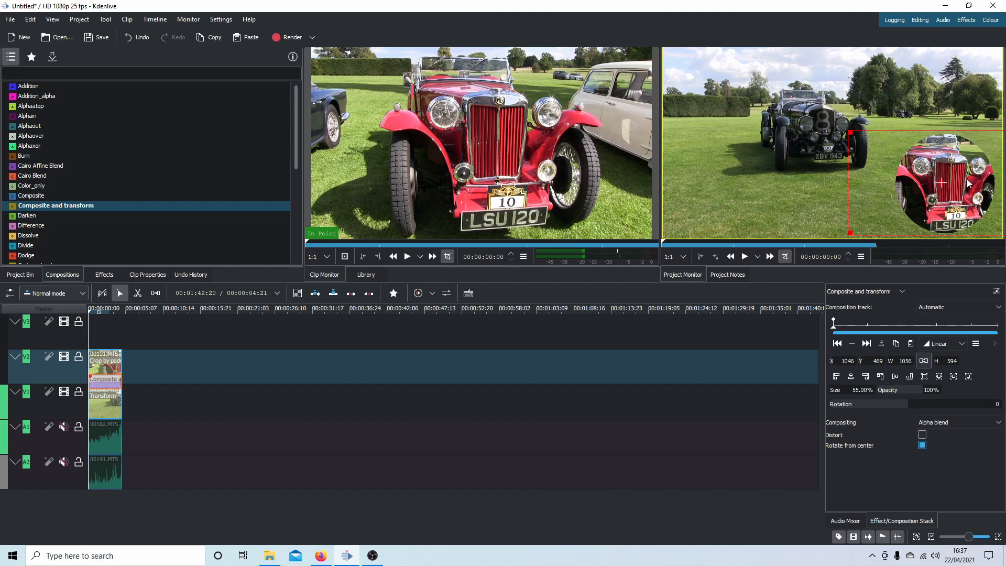
mouse_move(919, 191)
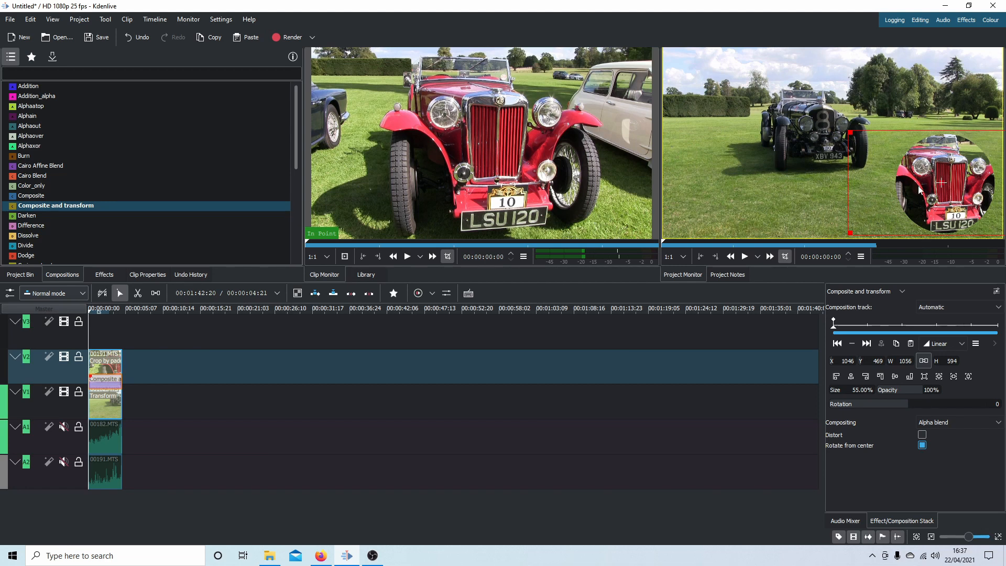